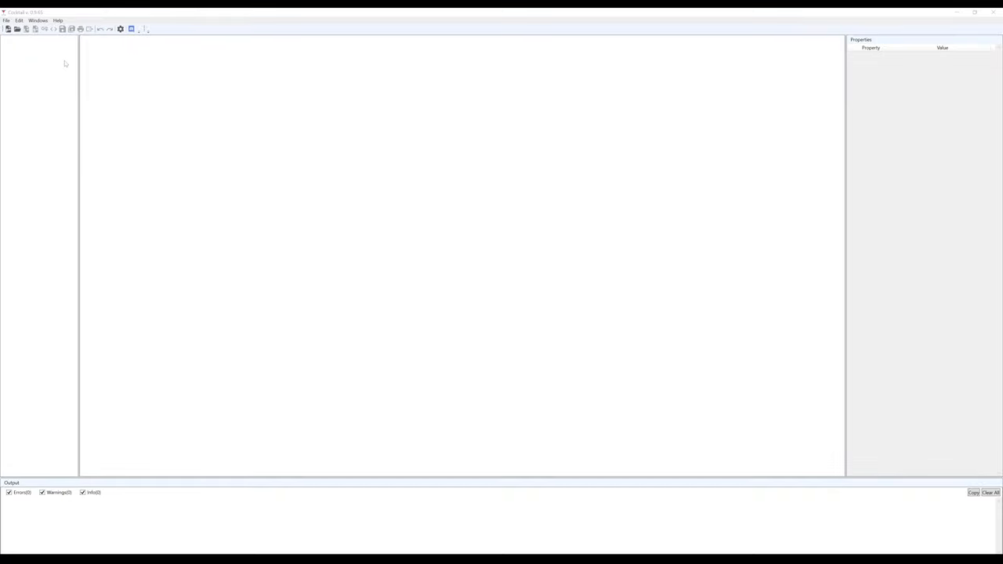
Start a new project named Demi TCG located in the Cocktail folder.
left_click(6, 19)
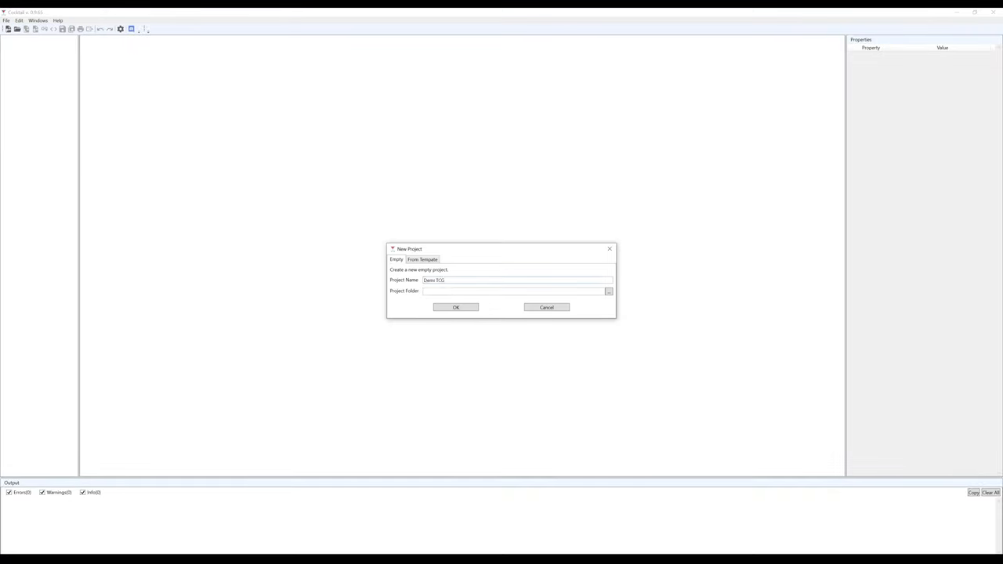
left_click(608, 290)
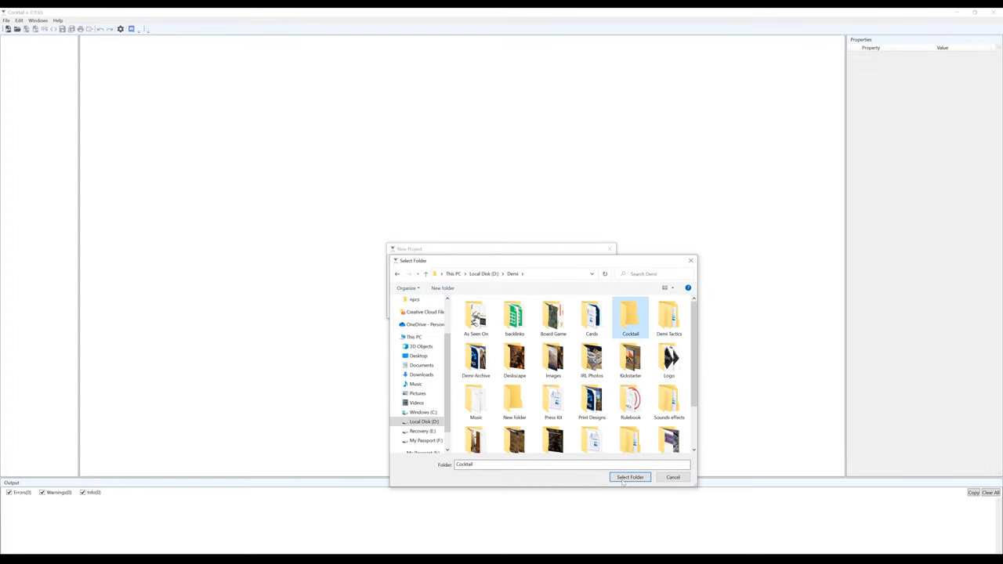
left_click(630, 476)
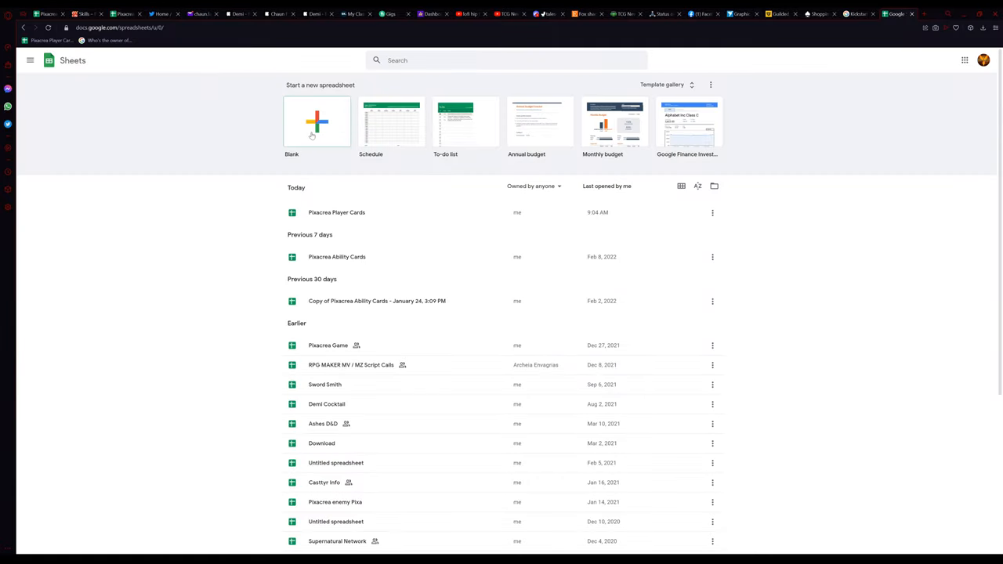
Create the Demi TCG sheet with Name, Card columns and a test row, widen columns, and begin sharing it.
left_click(316, 122)
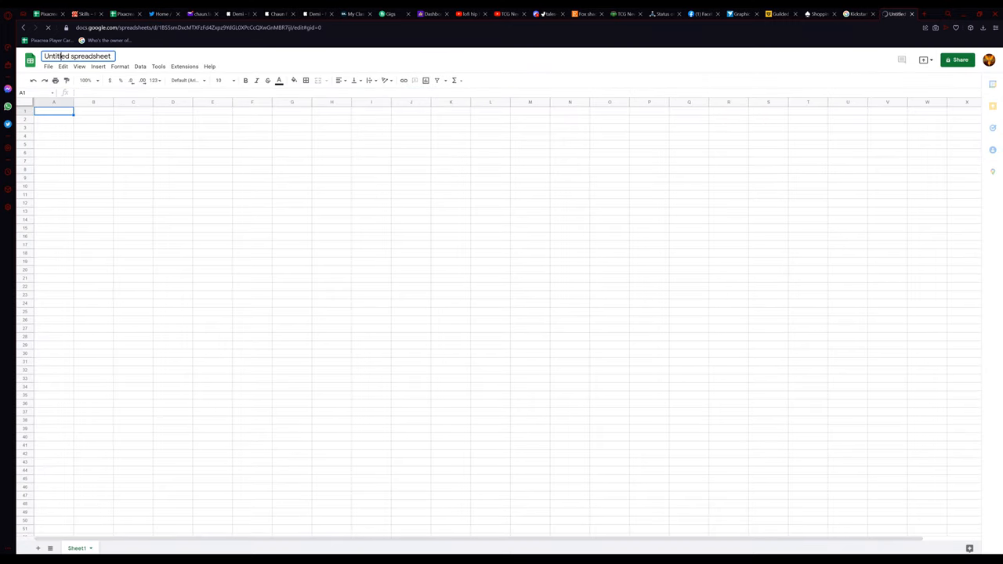
type("Demi TCG")
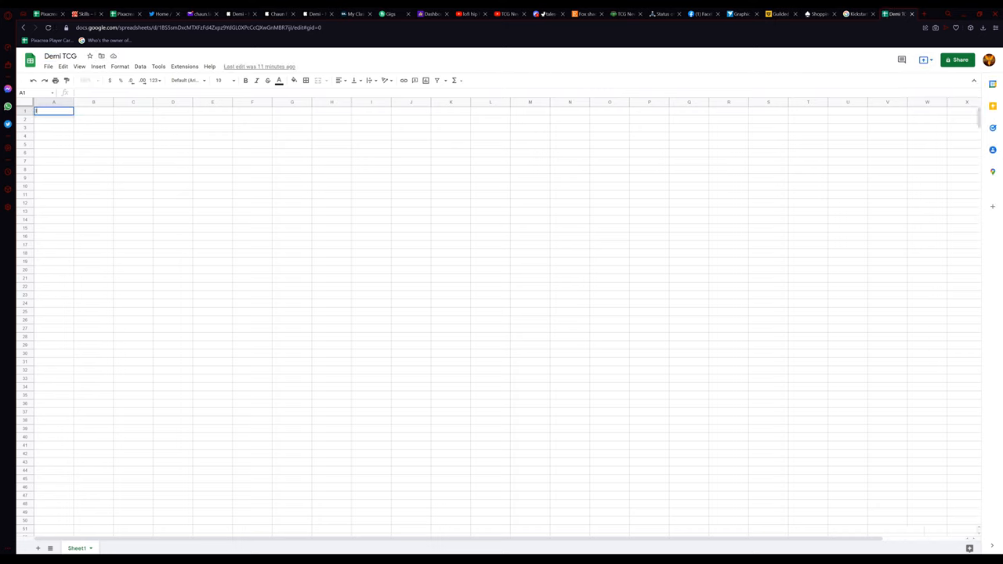
type("Name")
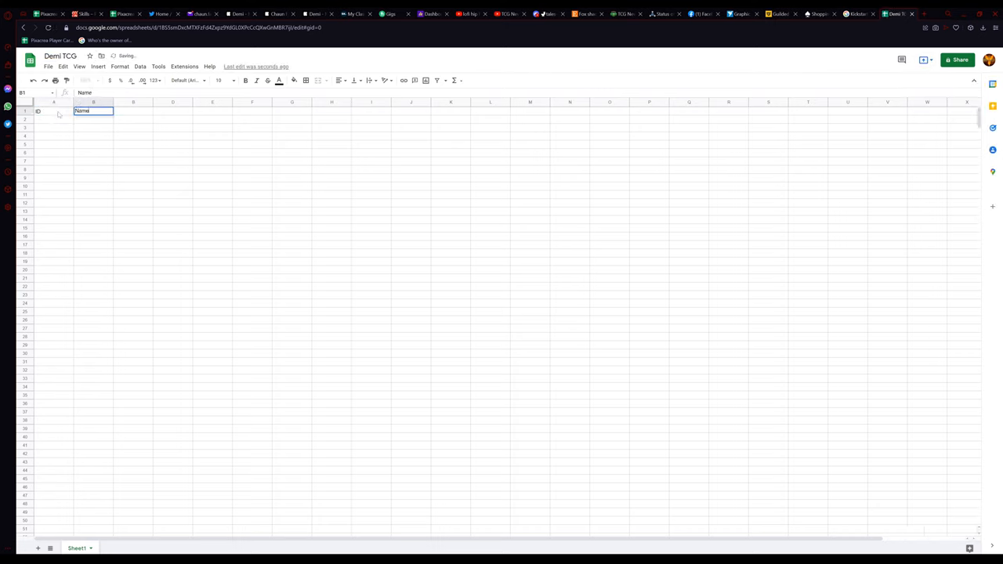
type("Card Type")
left_click(173, 111)
type("Effect")
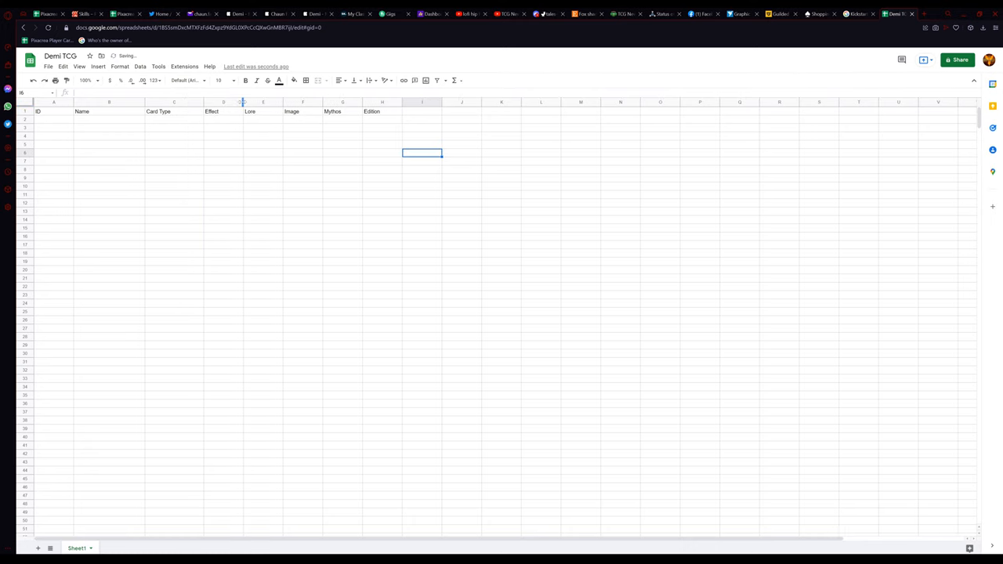
left_click_drag(223, 102, 263, 102)
type("Greek")
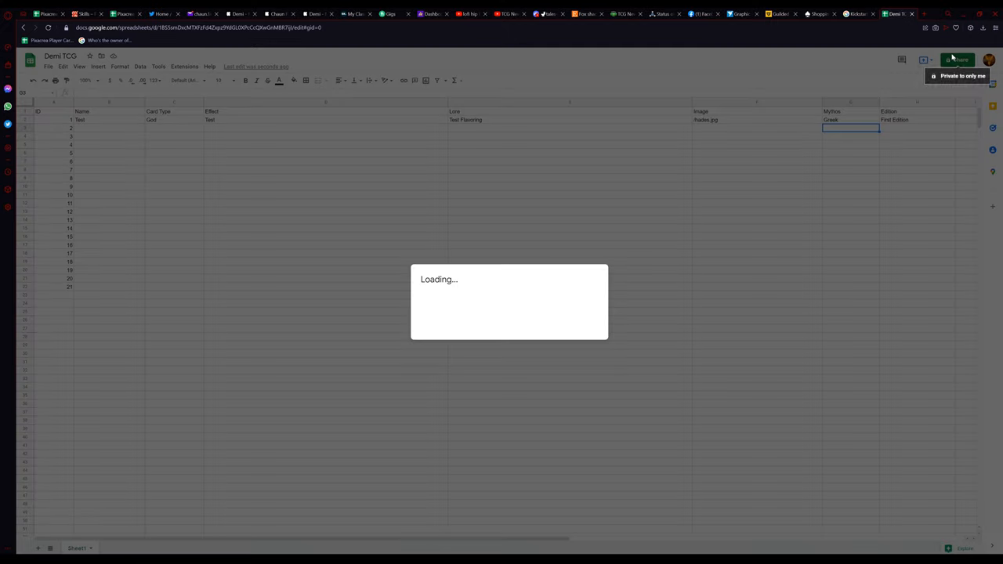
left_click(956, 59)
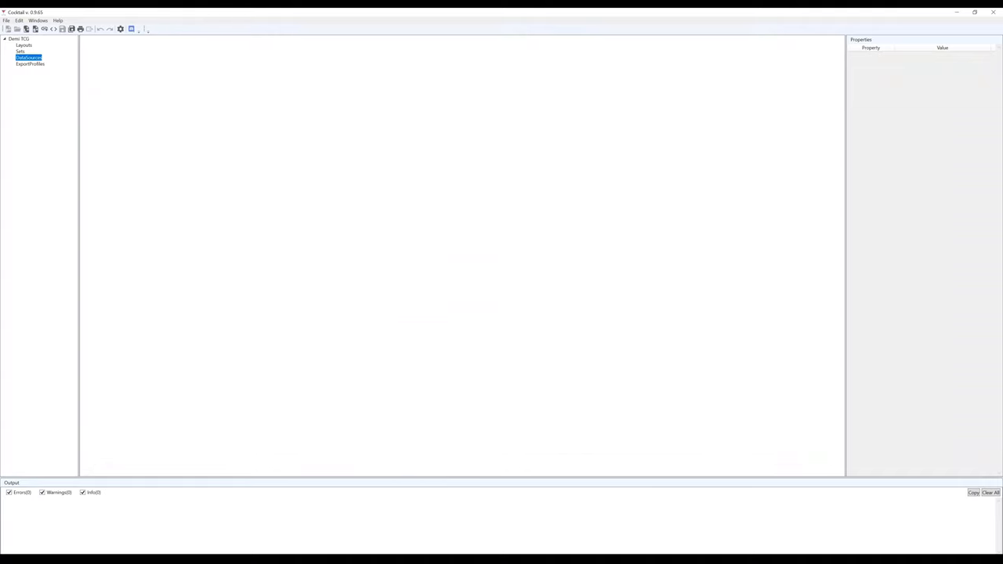
Add Layout1 to the project and size it 822 wide by 1122 tall.
left_click(25, 28)
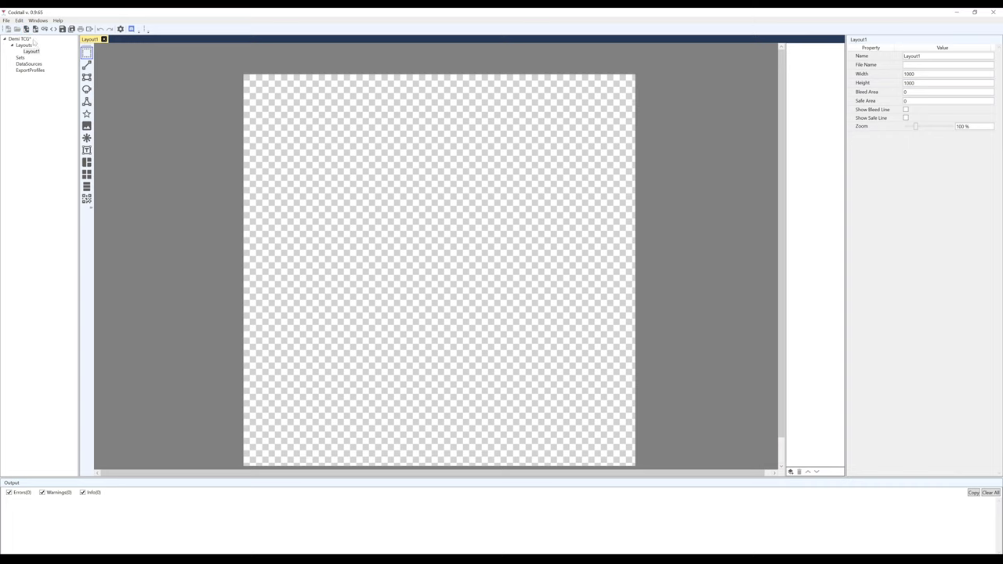
left_click(31, 50)
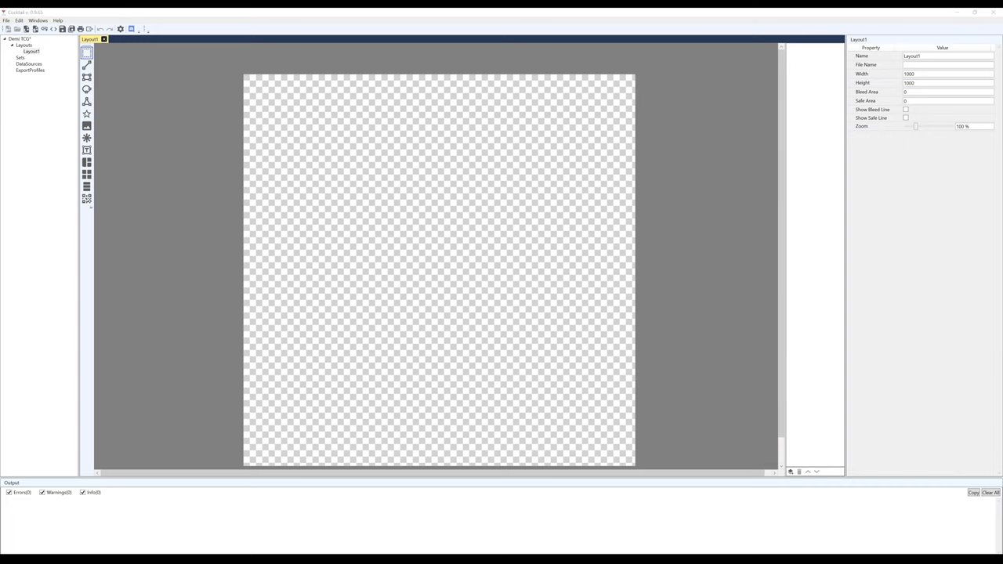
mouse_move(483, 146)
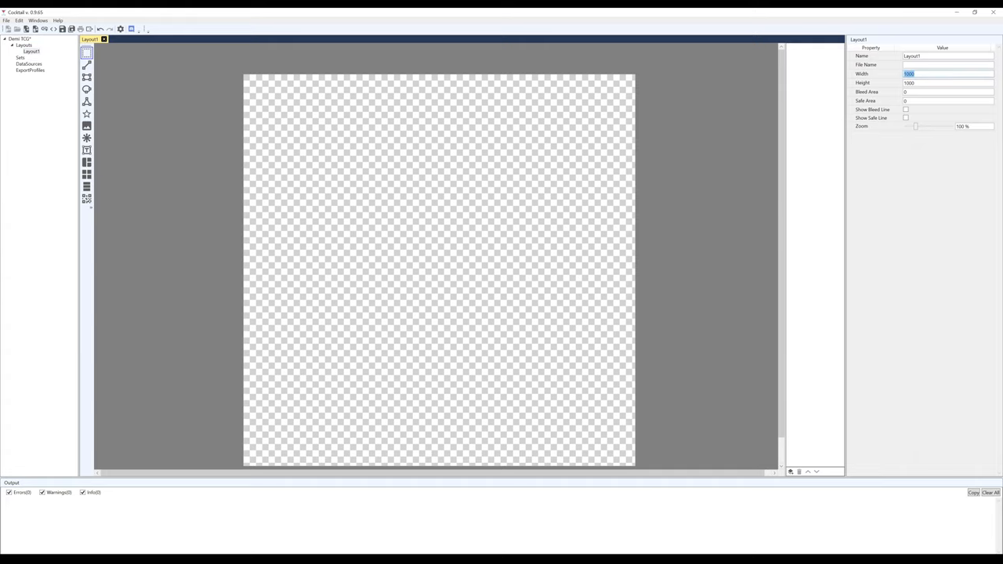
type("822")
left_click(948, 81)
type("1122")
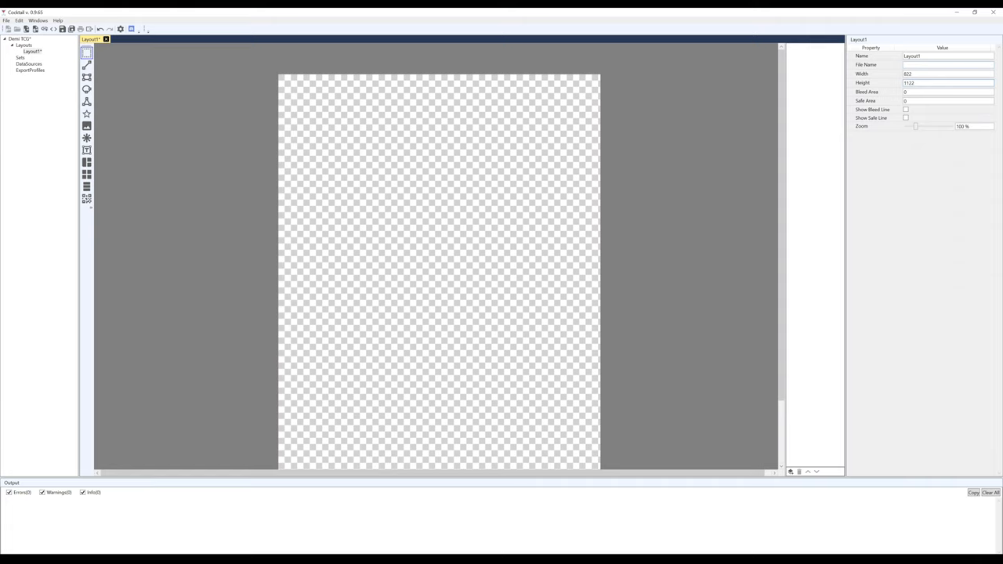
mouse_move(859, 190)
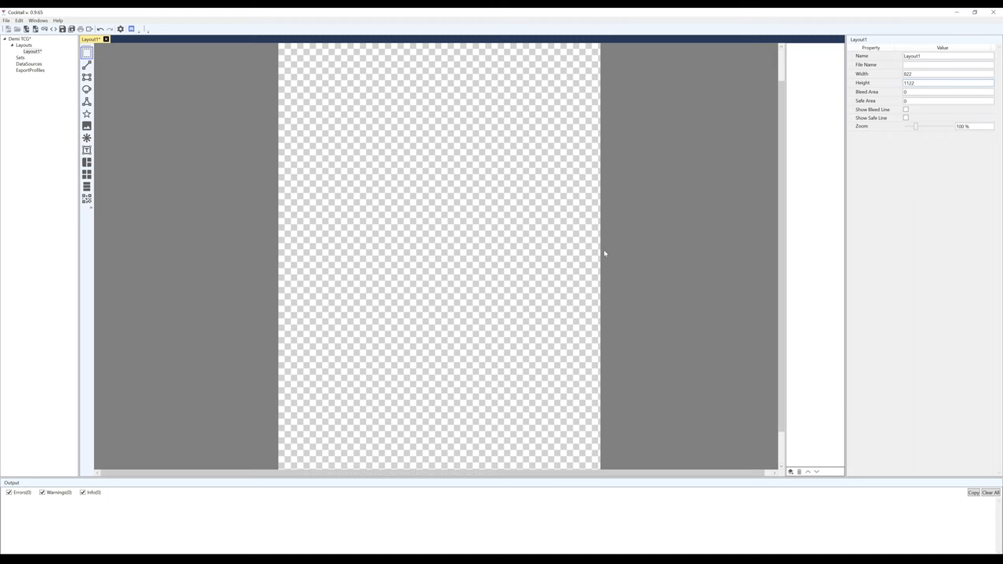
Add a GoogleSheets data source with the sheet link and authorise it through Google sign-in.
left_click(7, 19)
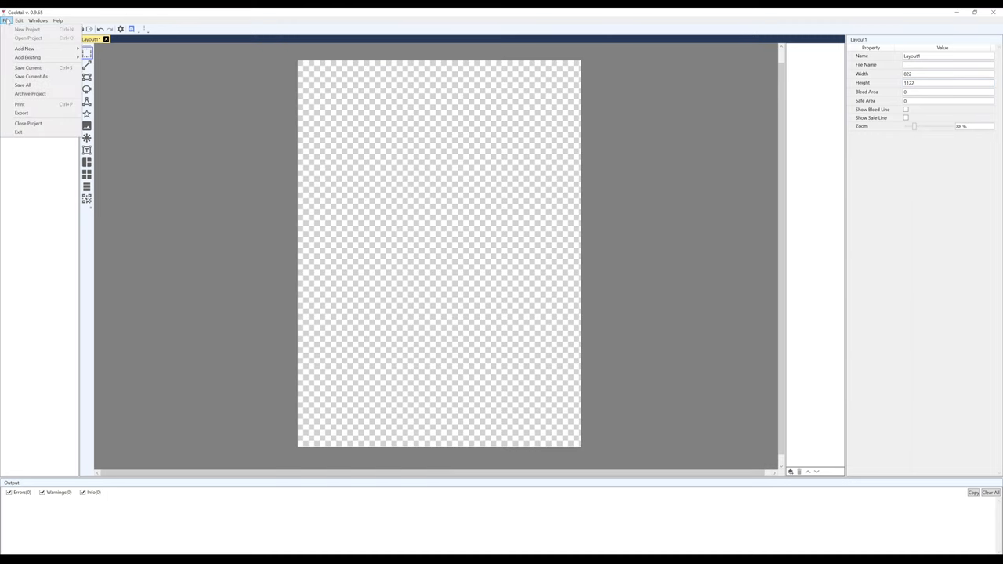
left_click(24, 49)
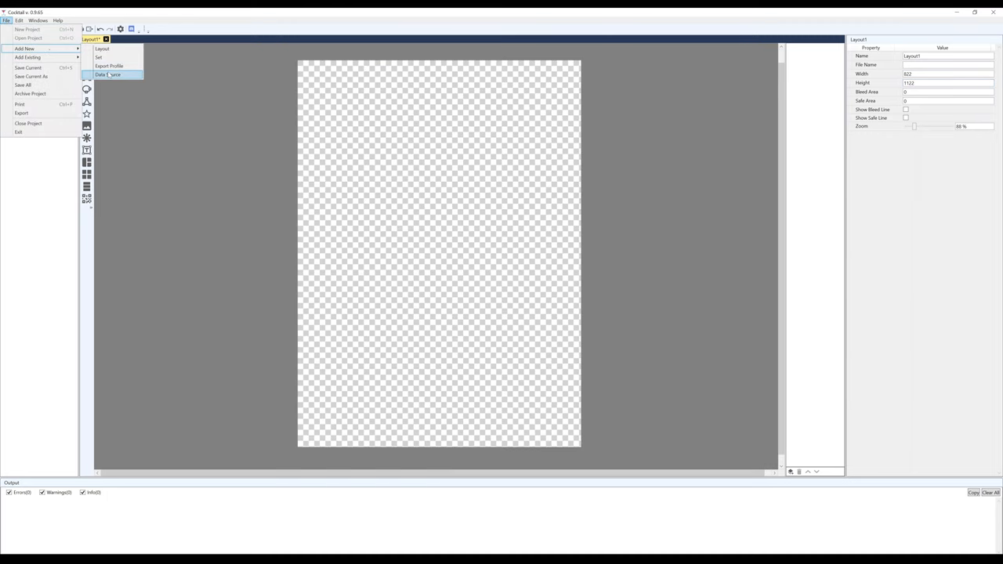
left_click(110, 75)
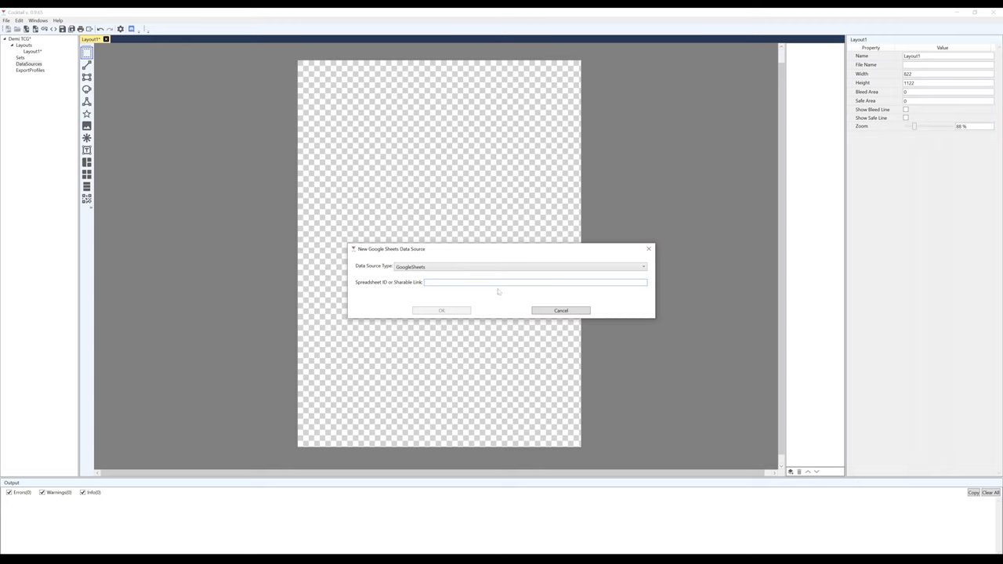
type("y")
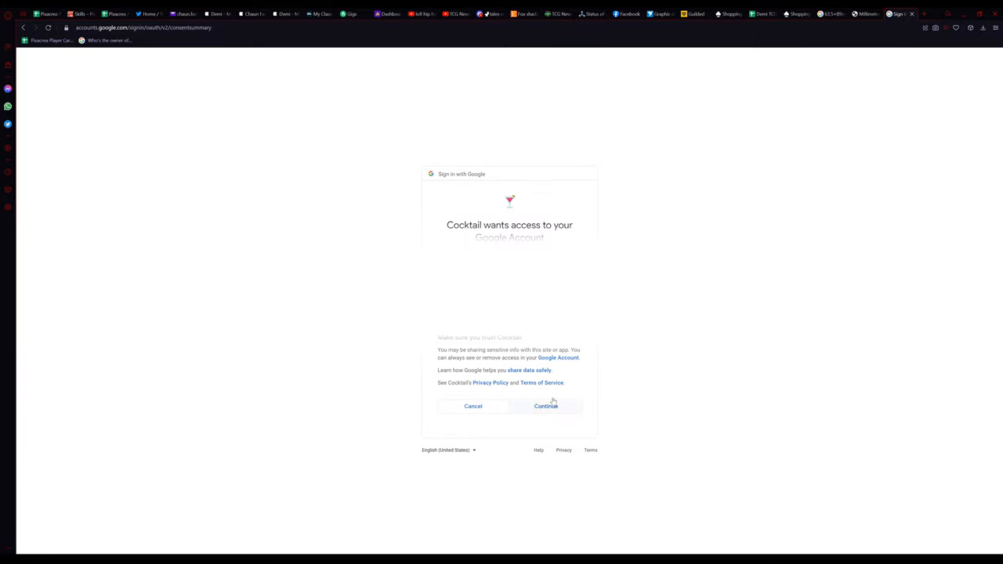
left_click(546, 406)
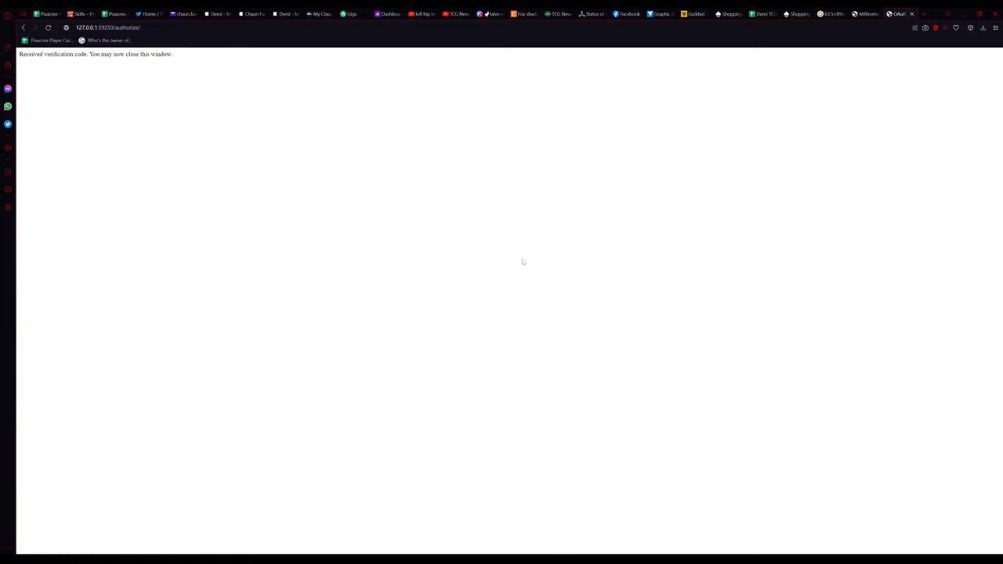
double_click(130, 54)
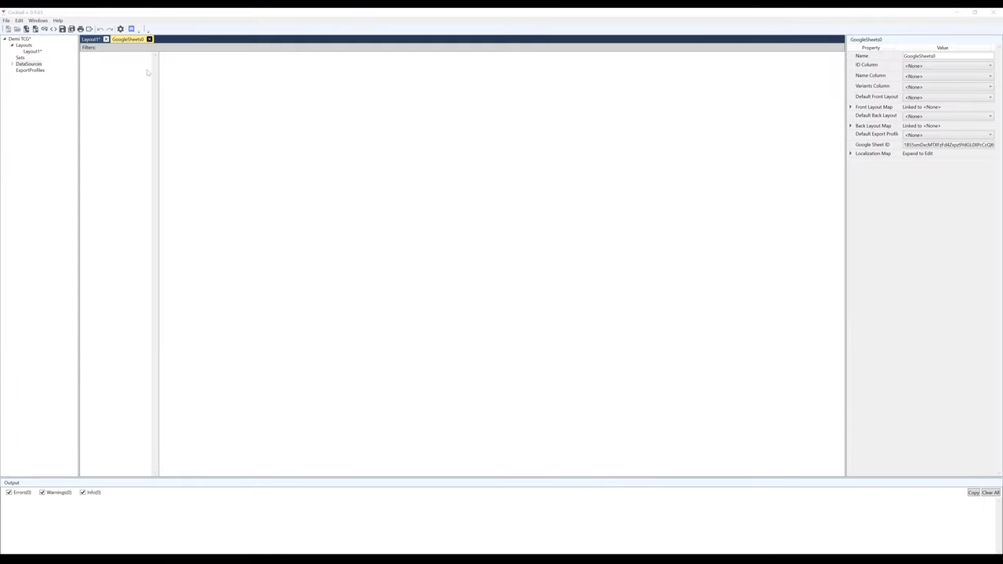
Set GoogleSheet0's ID Column to ID and Name Column to Name, then select the Test row.
left_click(38, 69)
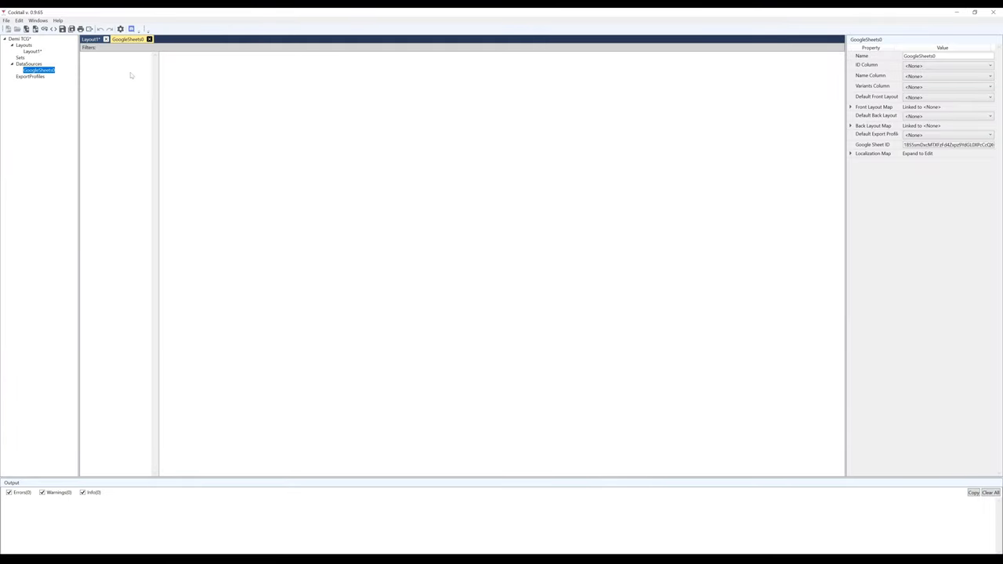
left_click(990, 65)
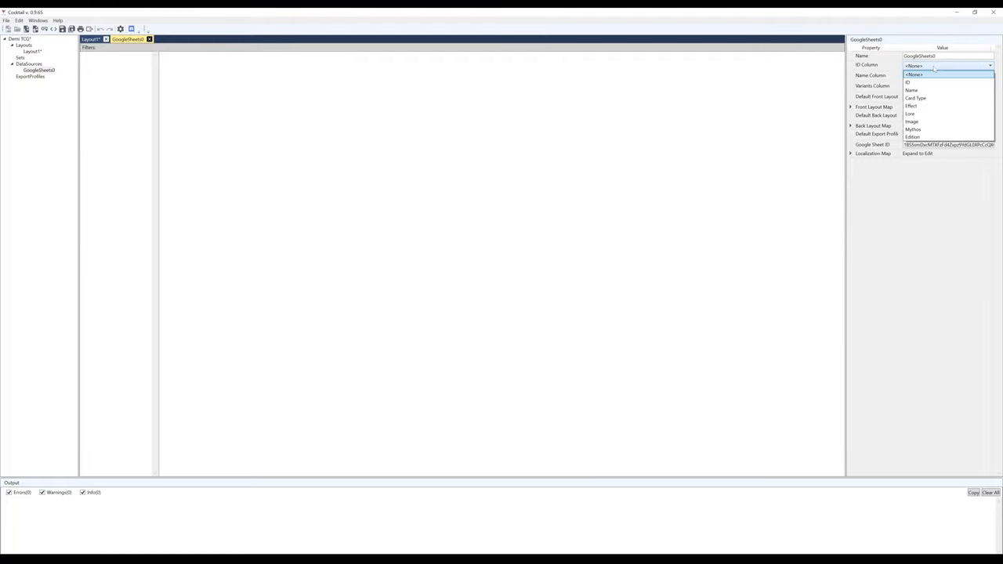
left_click(908, 82)
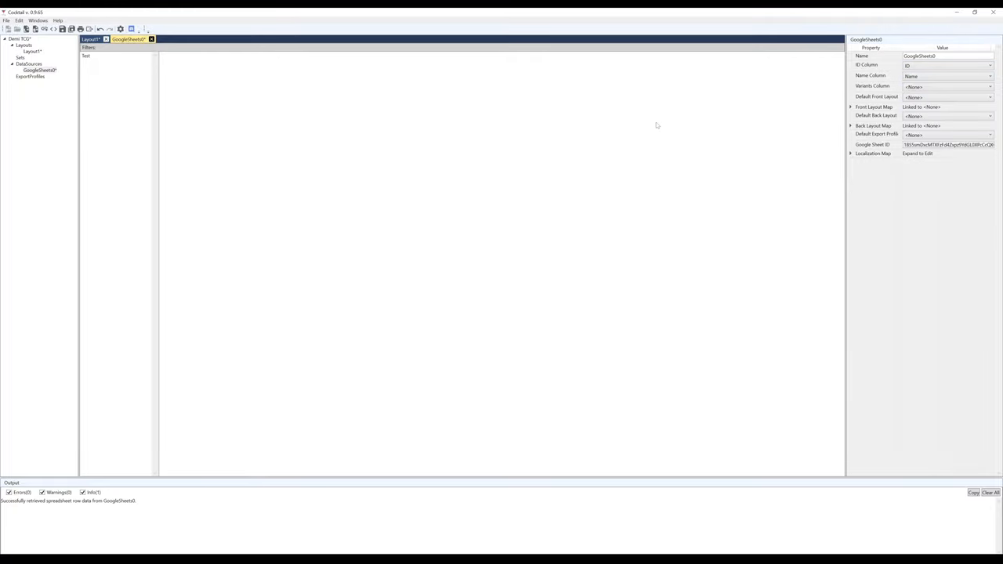
left_click(86, 57)
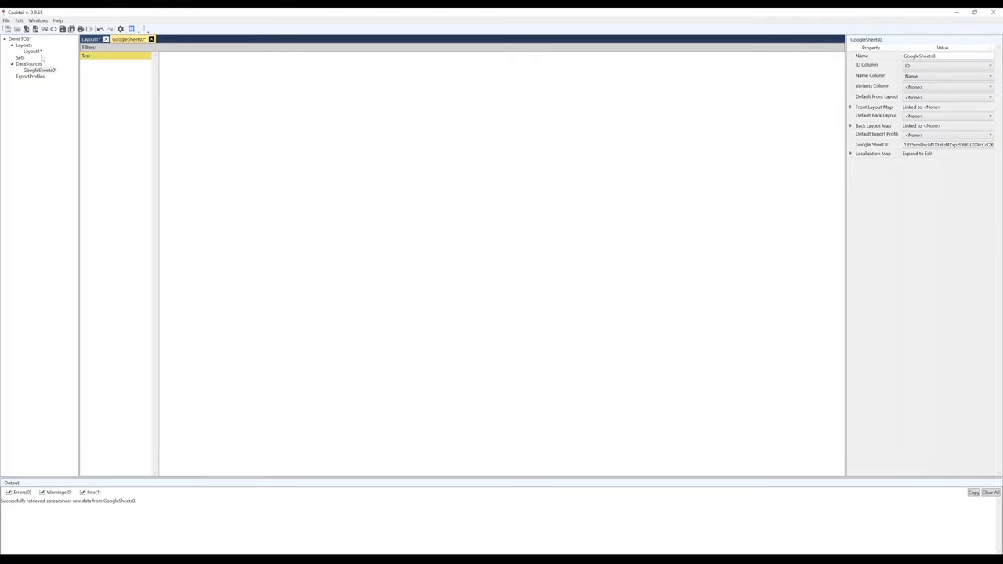
left_click(91, 39)
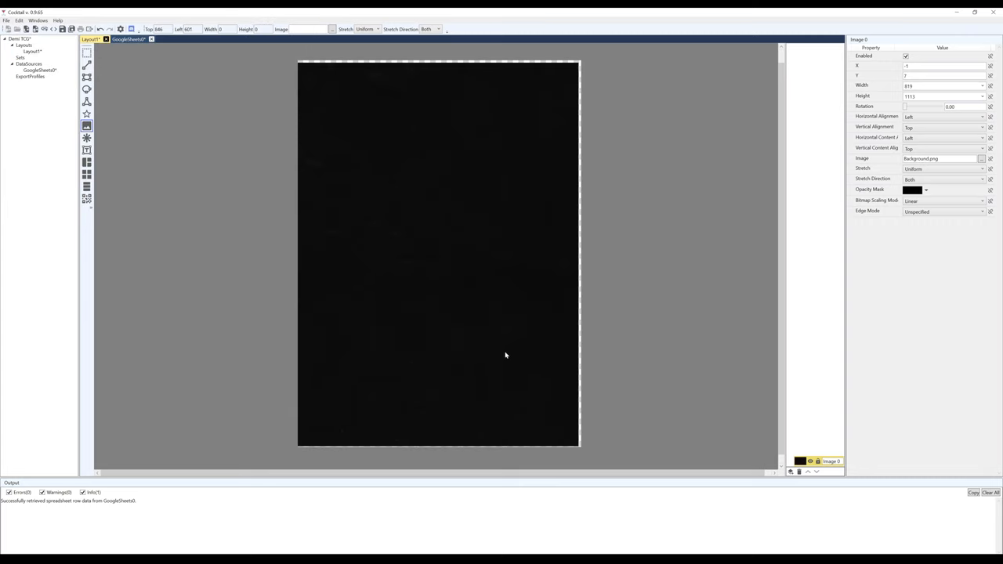
Add the finished Achilles card template image and a blank card frame image over the background.
left_click(981, 158)
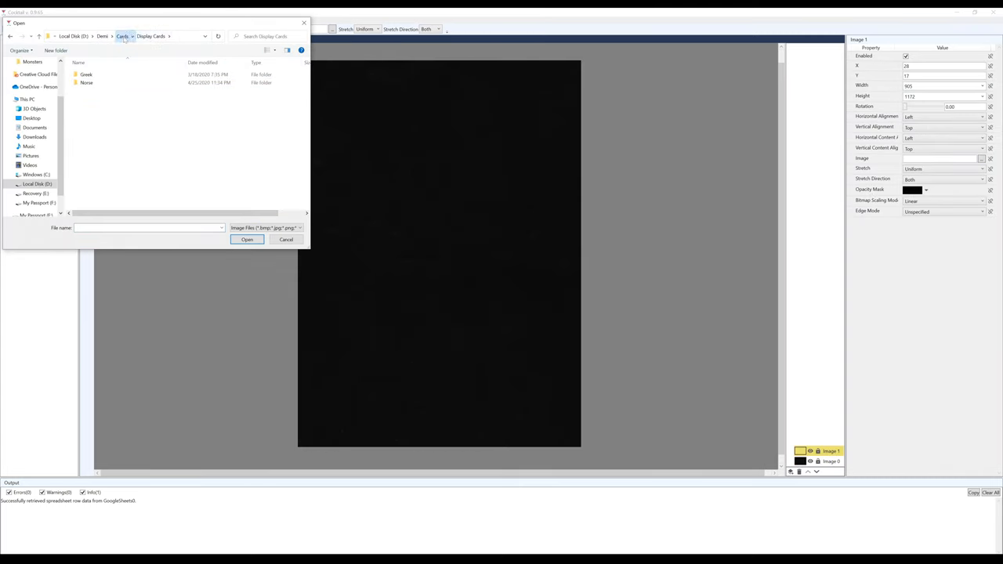
left_click(248, 238)
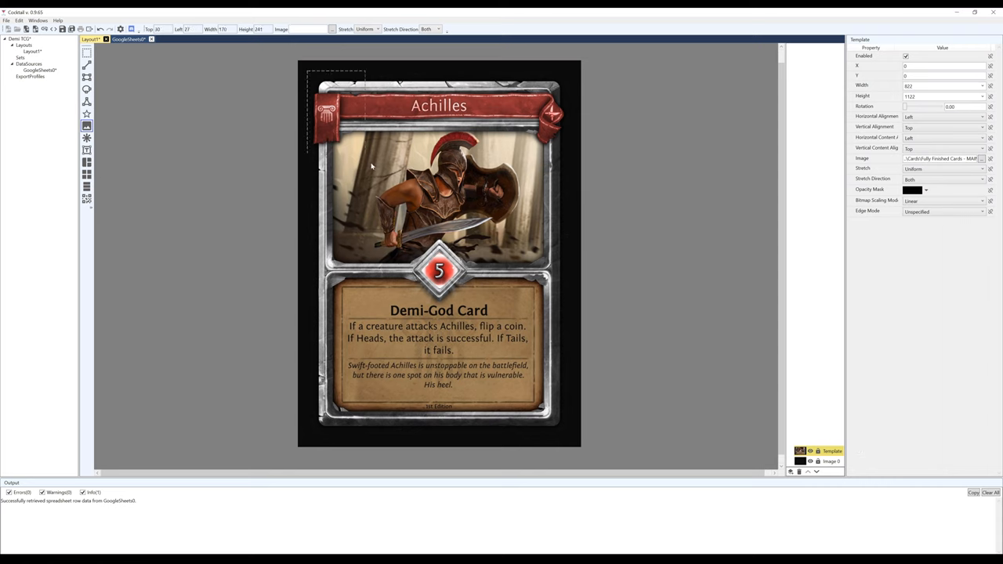
left_click(981, 158)
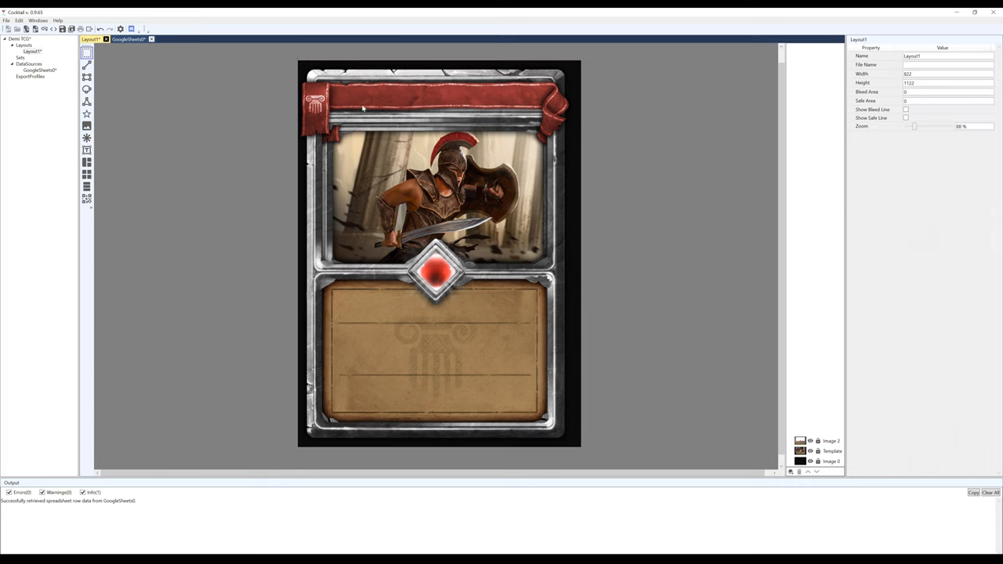
left_click(831, 441)
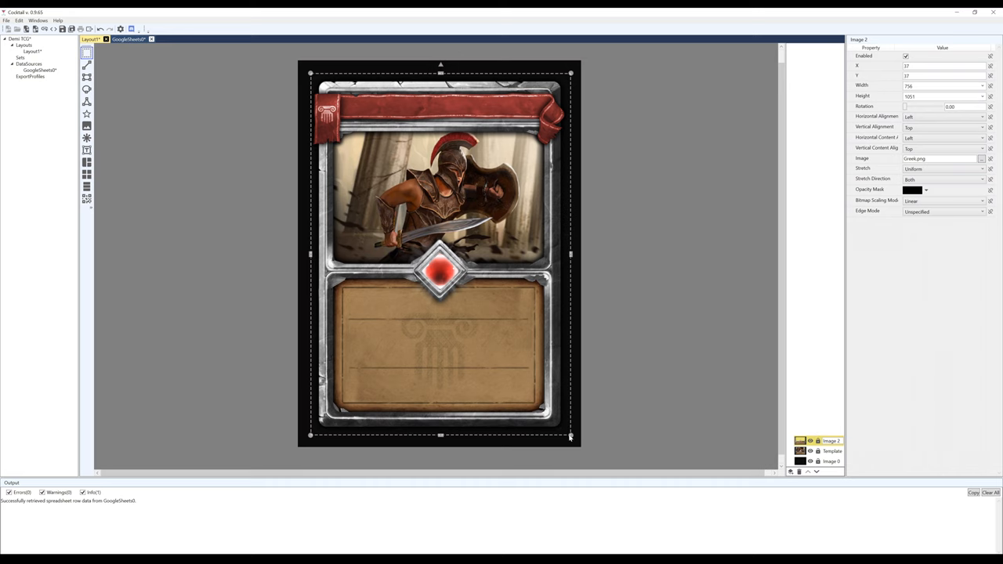
Select Image 2 and expand its Image property to reveal the data-linking options.
left_click(831, 451)
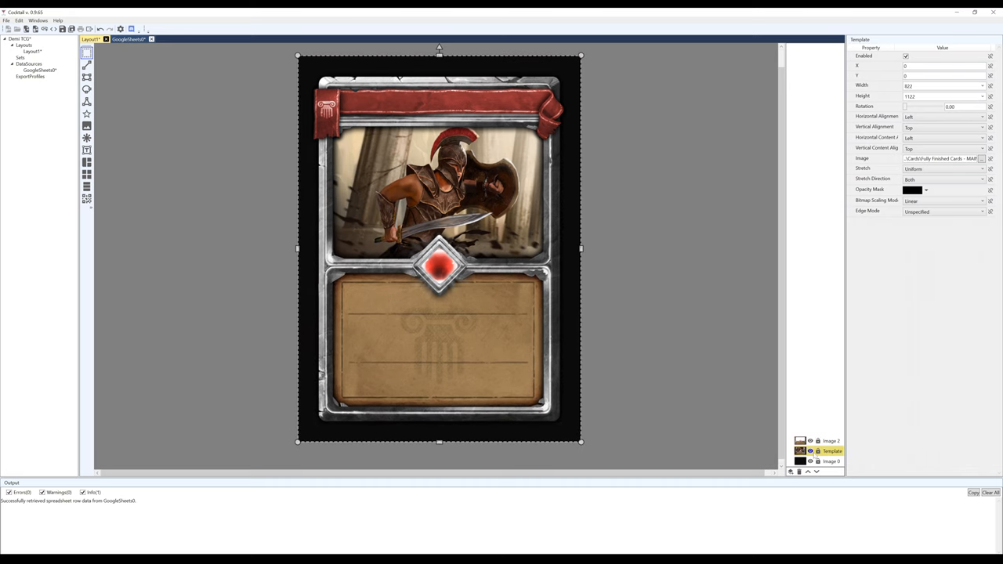
left_click(831, 440)
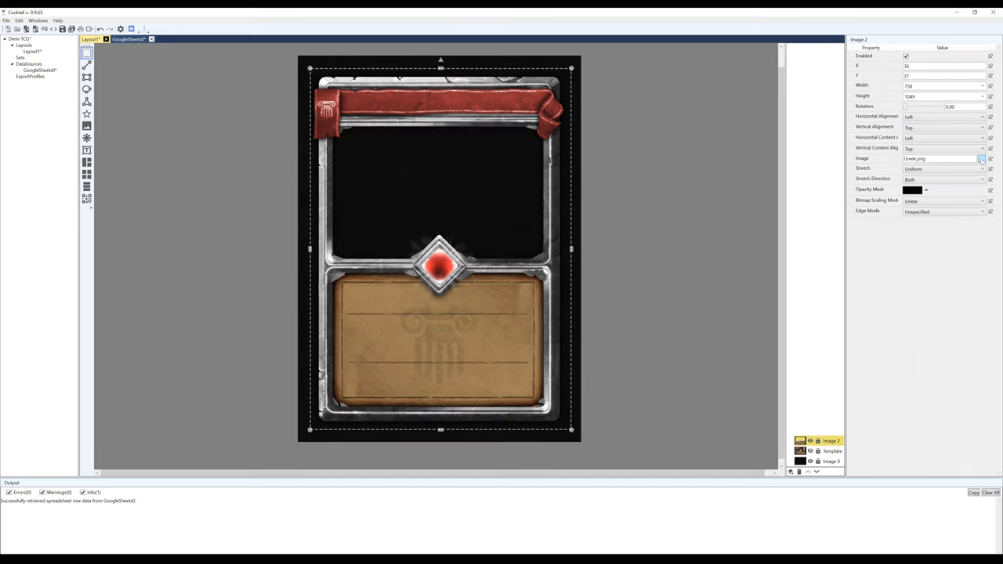
left_click(981, 158)
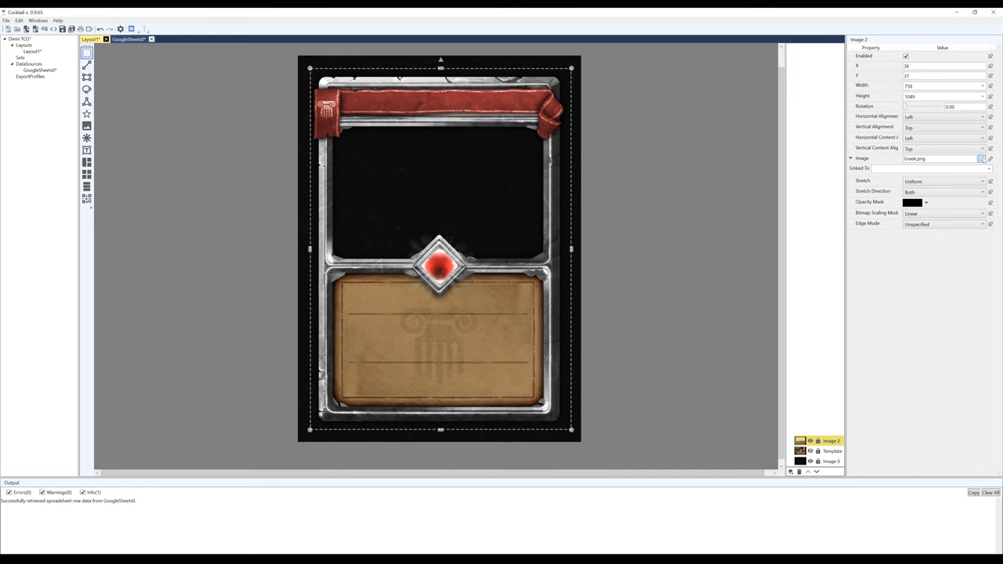
left_click(940, 167)
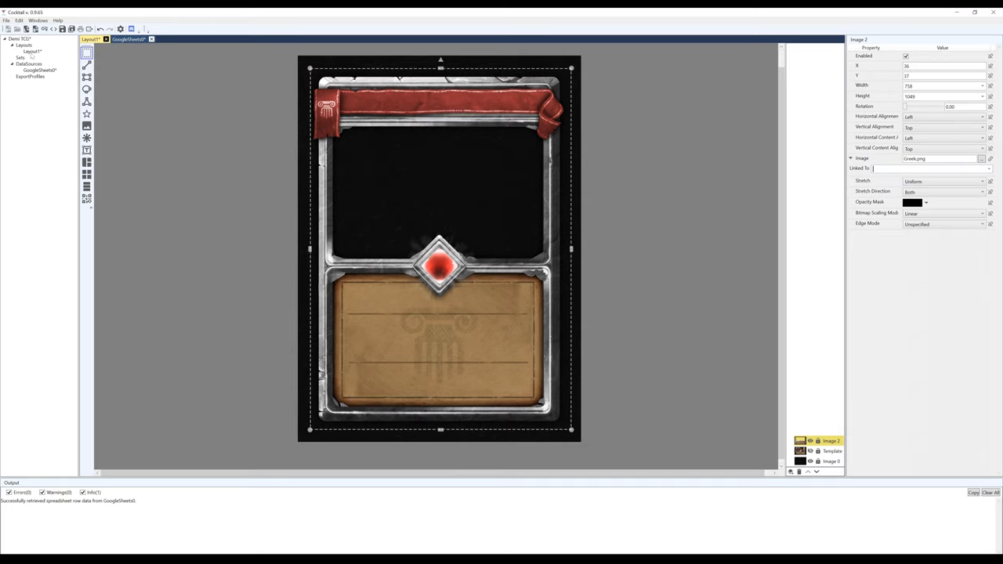
left_click(128, 39)
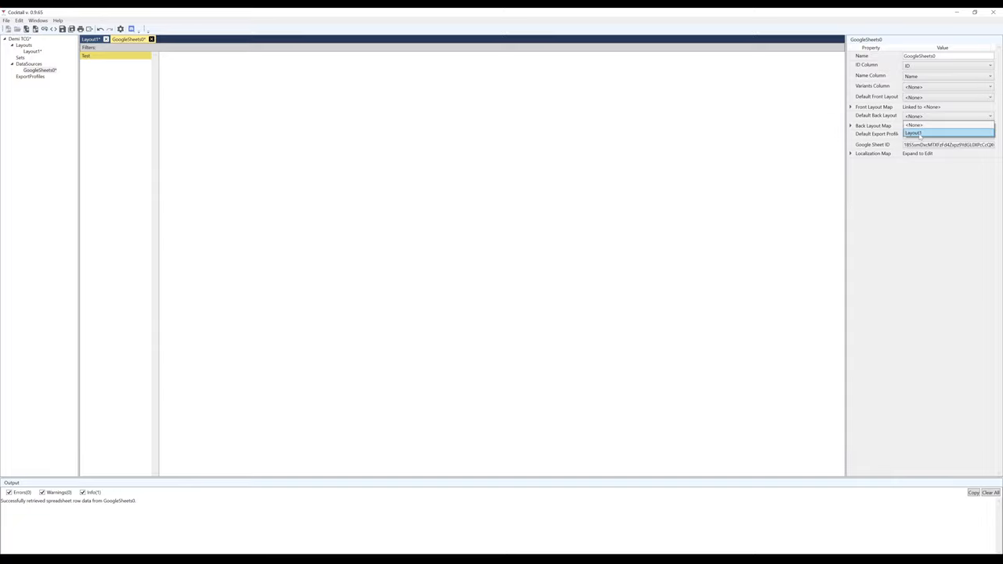
Link Image 2's picture to the GoogleSheet's Mythos column.
left_click(90, 39)
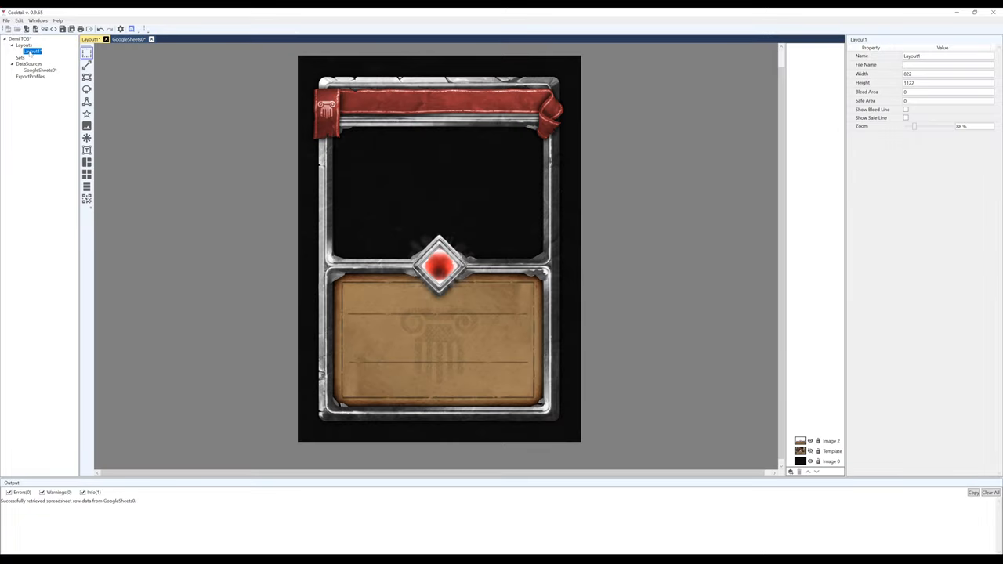
left_click(830, 440)
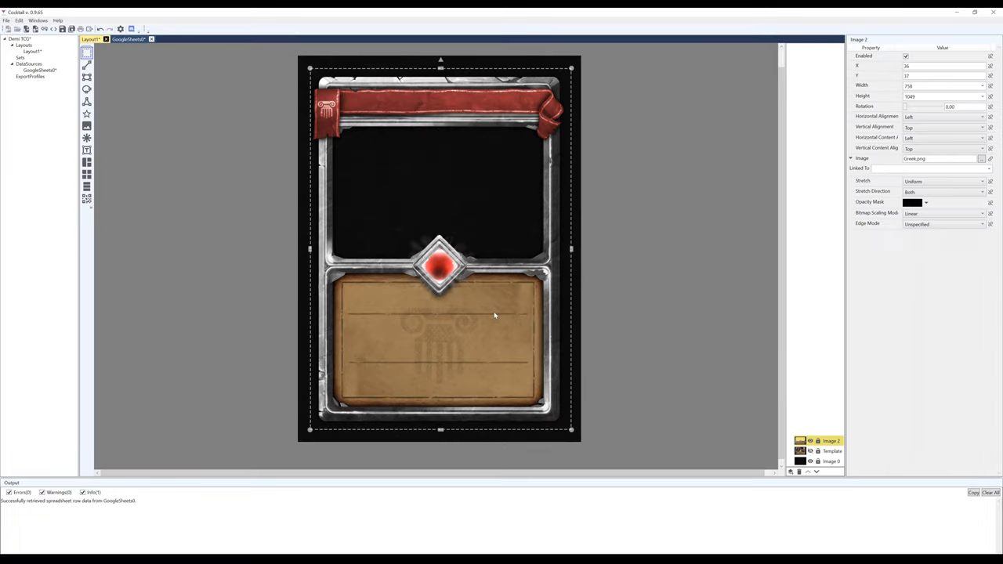
left_click(987, 169)
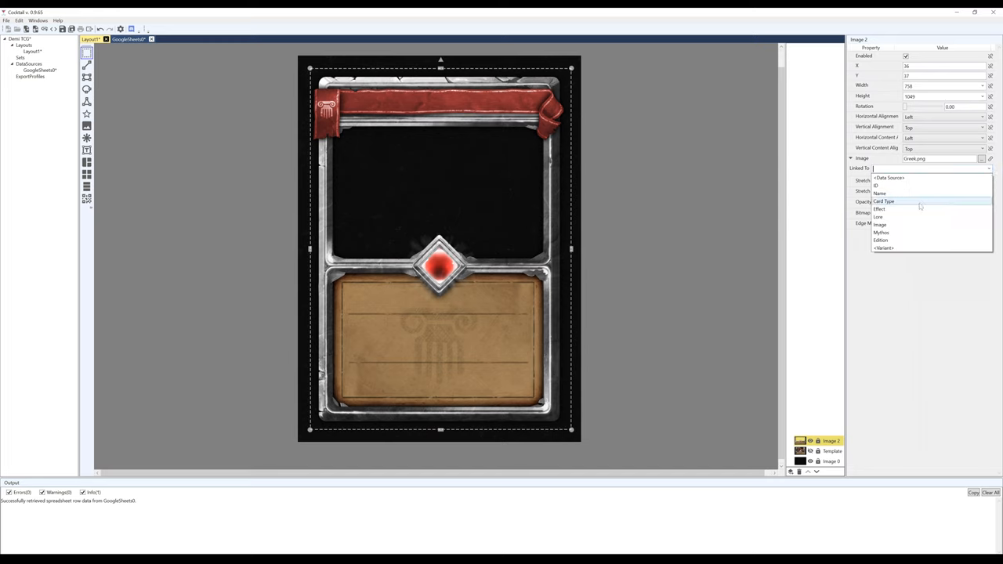
mouse_move(897, 232)
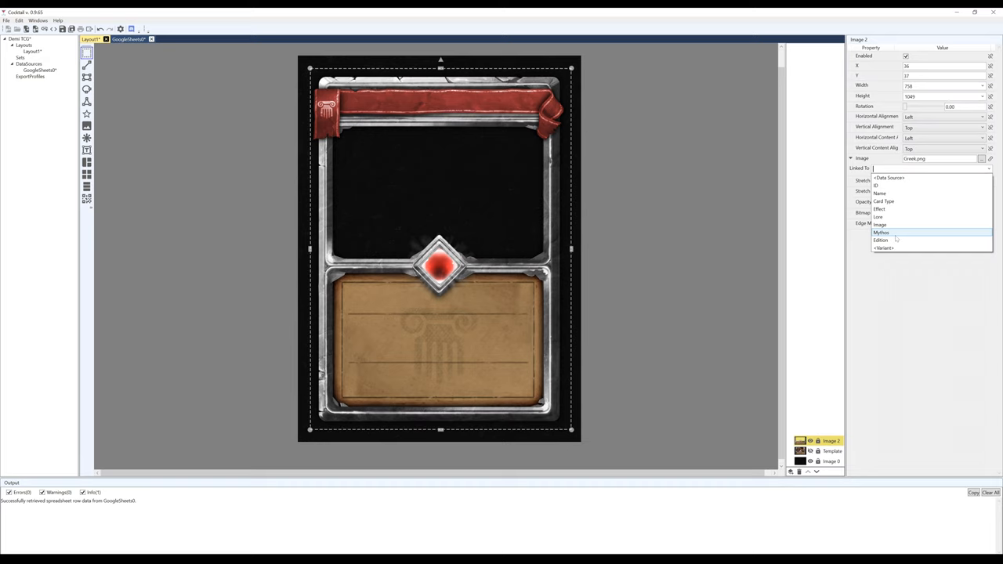
left_click(880, 232)
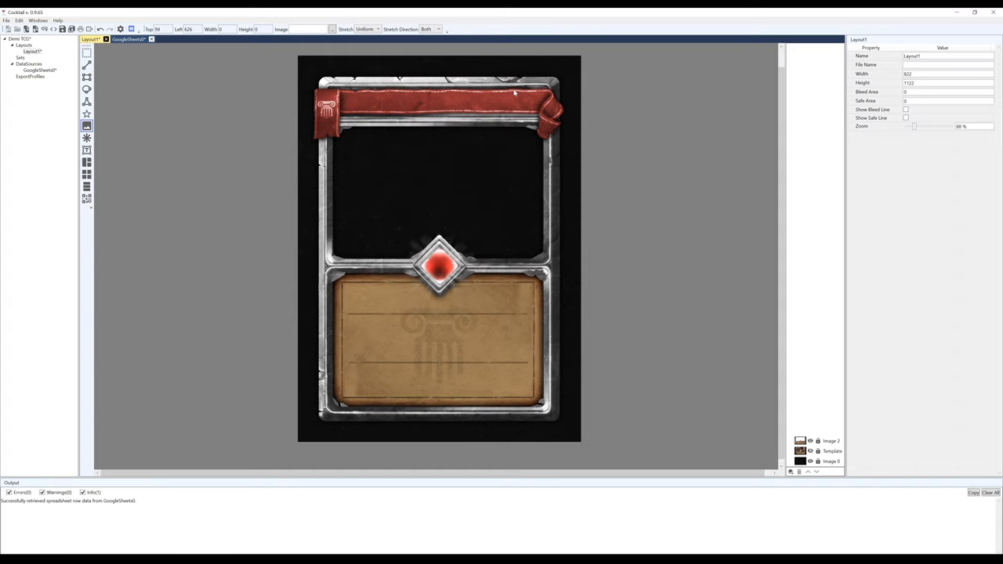
Add Image 3 spanning the card and start choosing its picture file.
left_click(830, 429)
type("1122")
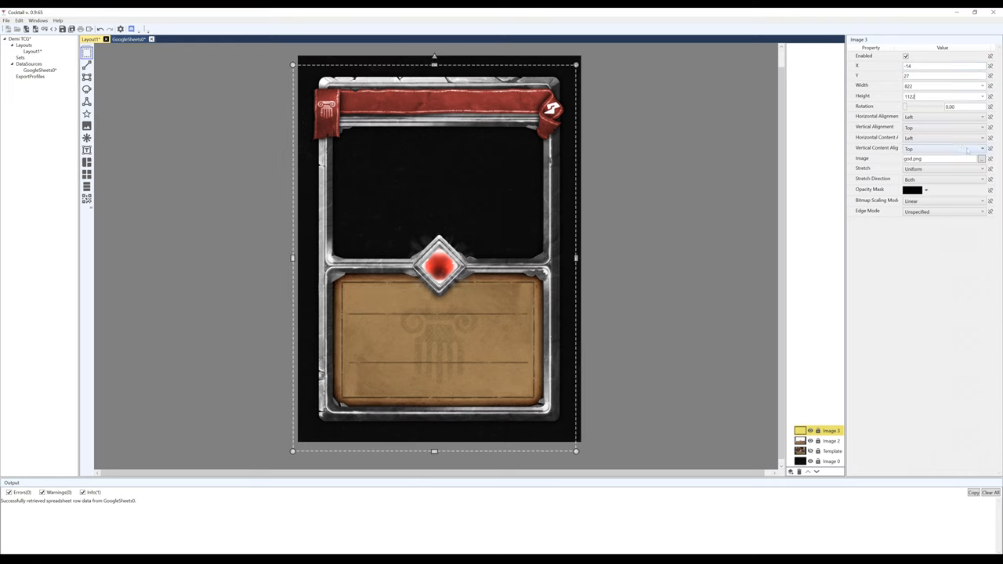
left_click(988, 169)
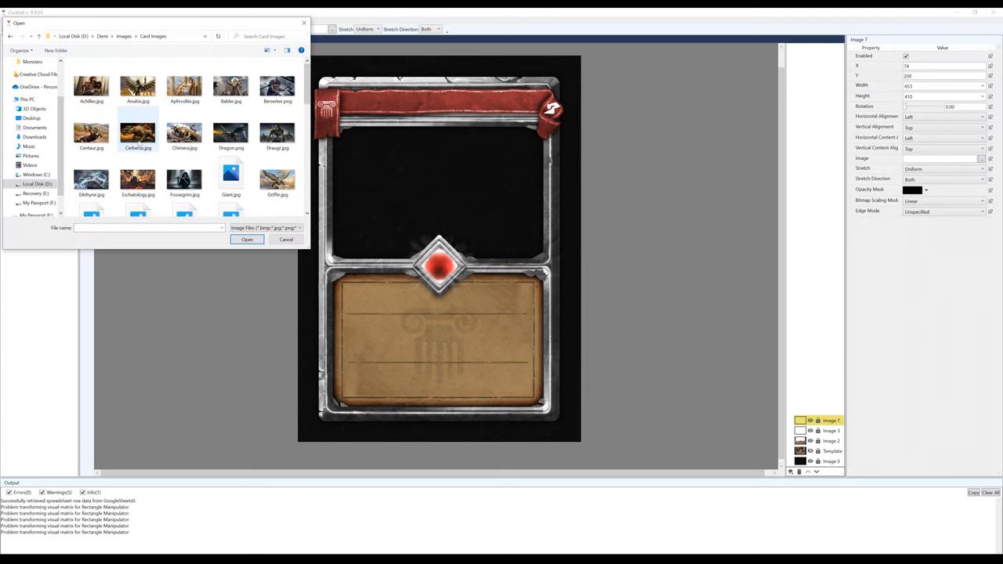
Load the warrior artwork from Card Images into Image 3 and link it to the Image column.
left_click(248, 238)
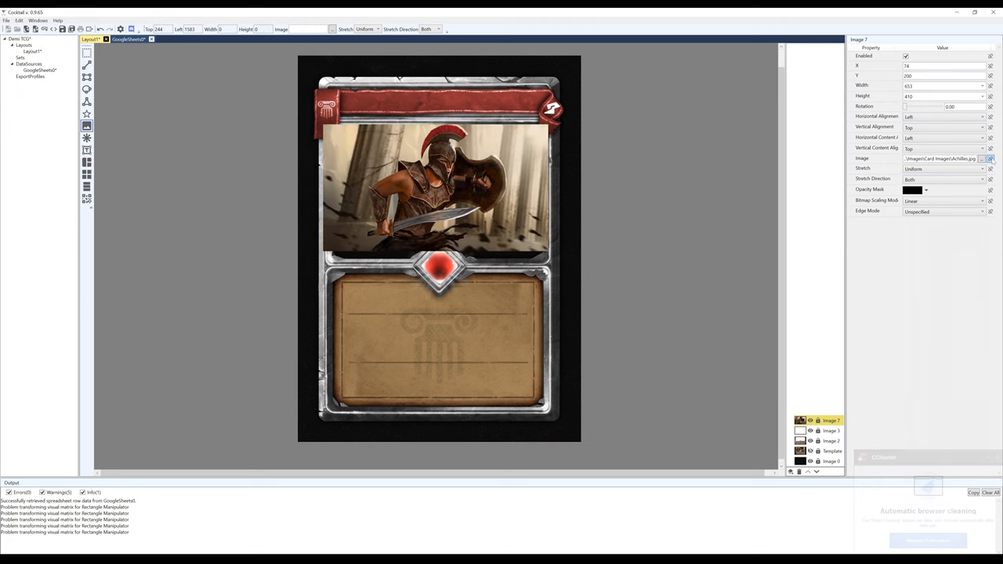
left_click(981, 158)
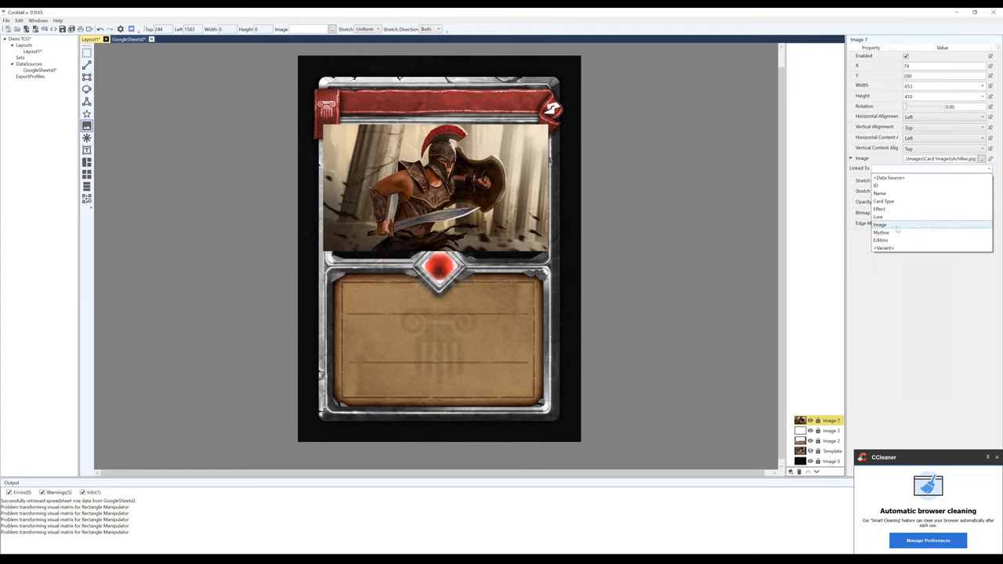
left_click(881, 226)
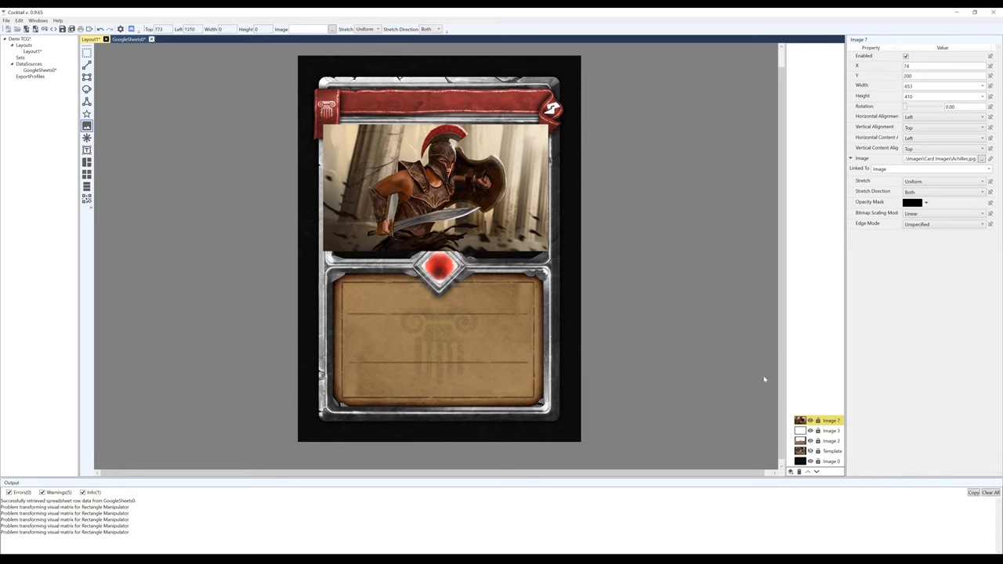
left_click(831, 451)
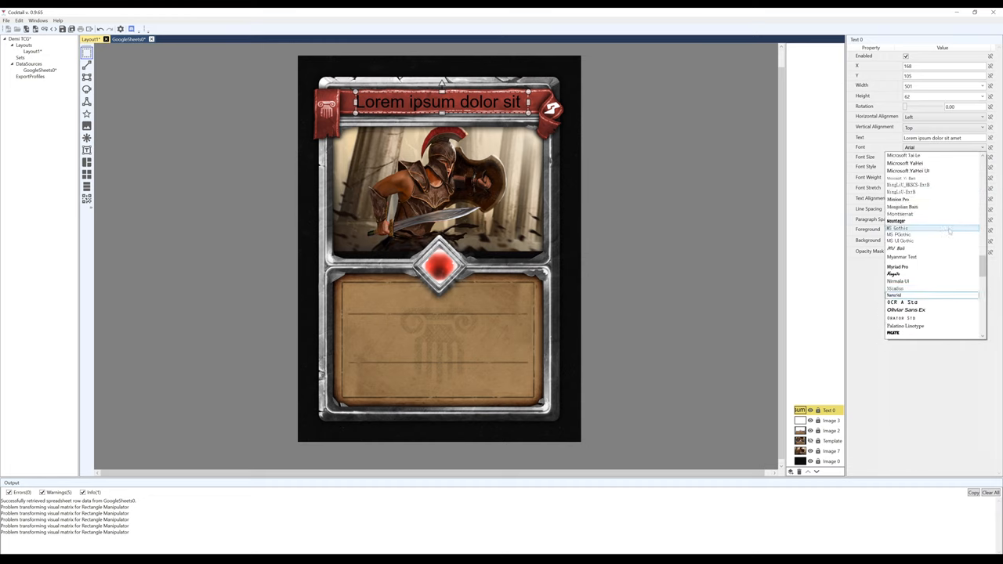
Add a Card Name text with a chosen font and an effect text reading 'for the game'.
left_click(931, 294)
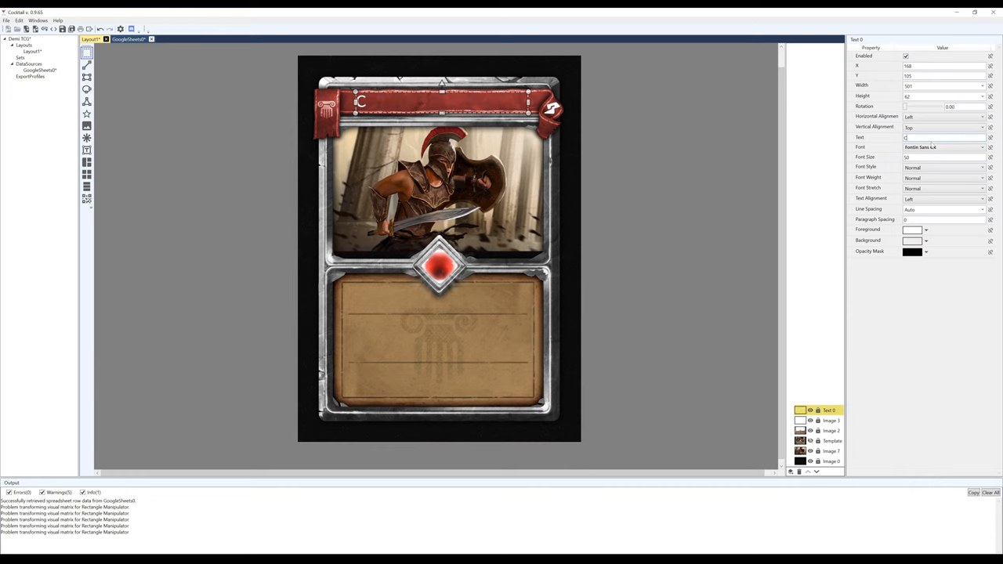
type("Card Name")
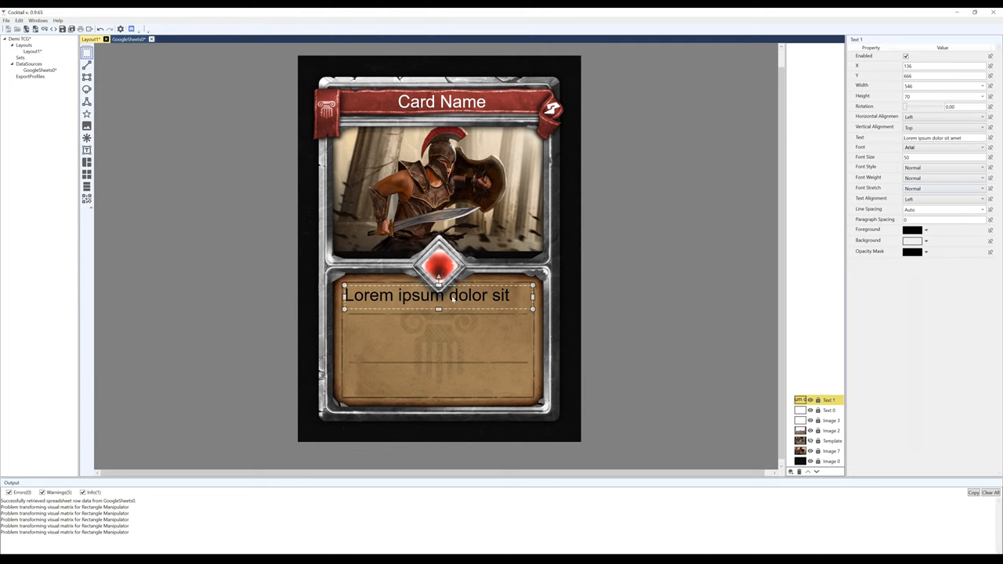
left_click(941, 148)
type("This is the effect text")
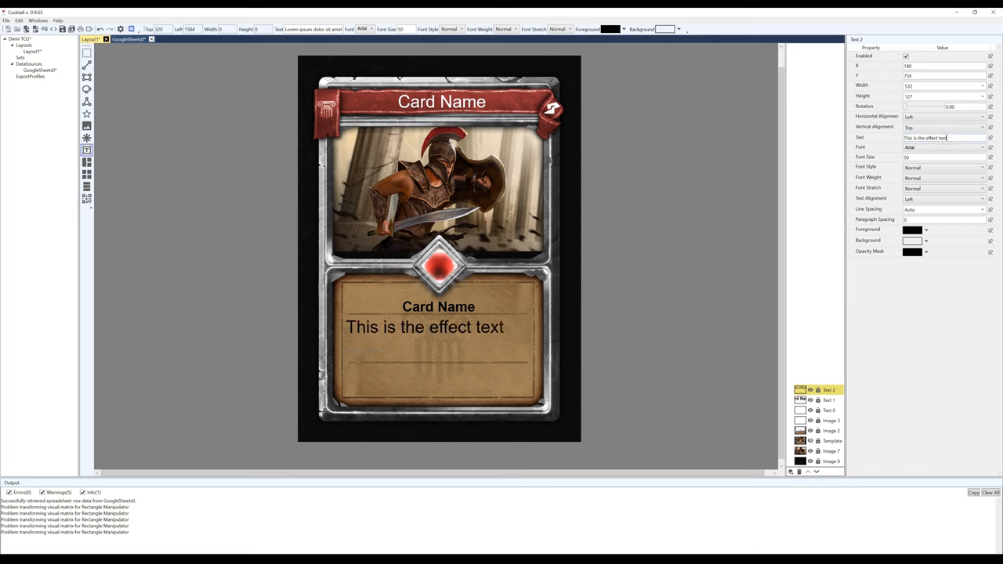
type("for the game")
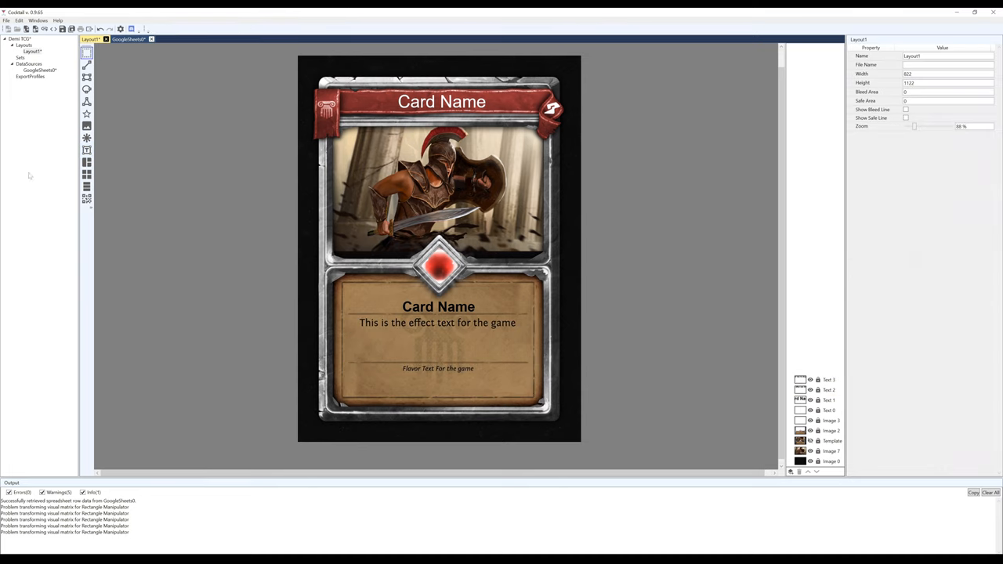
Link the edition number text to a sheet column so it takes data.
left_click(830, 420)
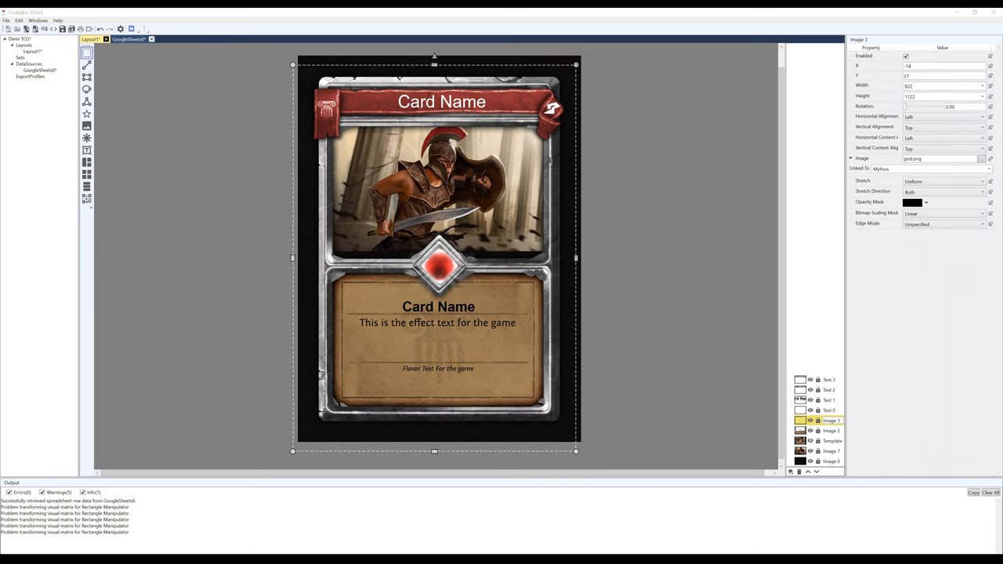
left_click(829, 370)
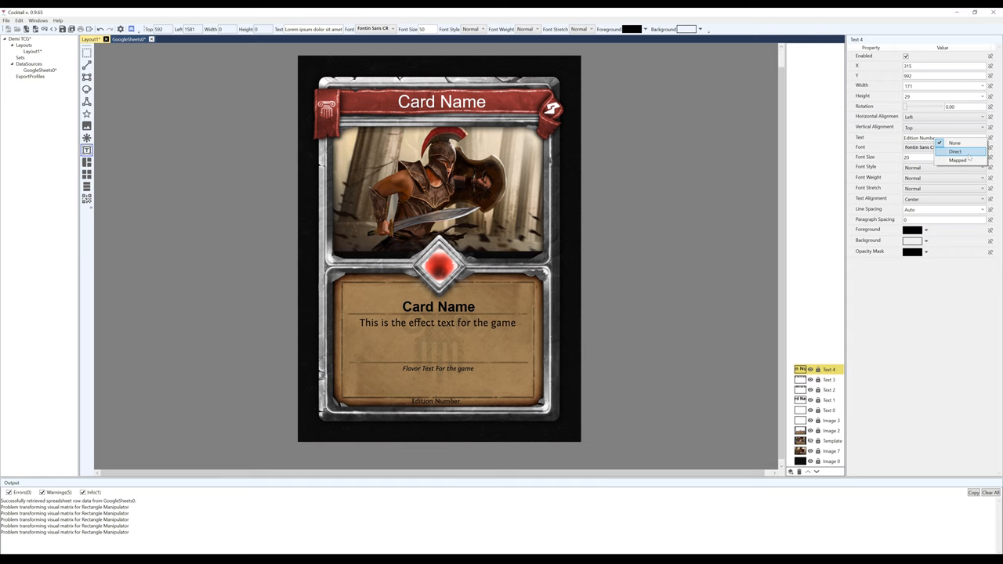
left_click(958, 160)
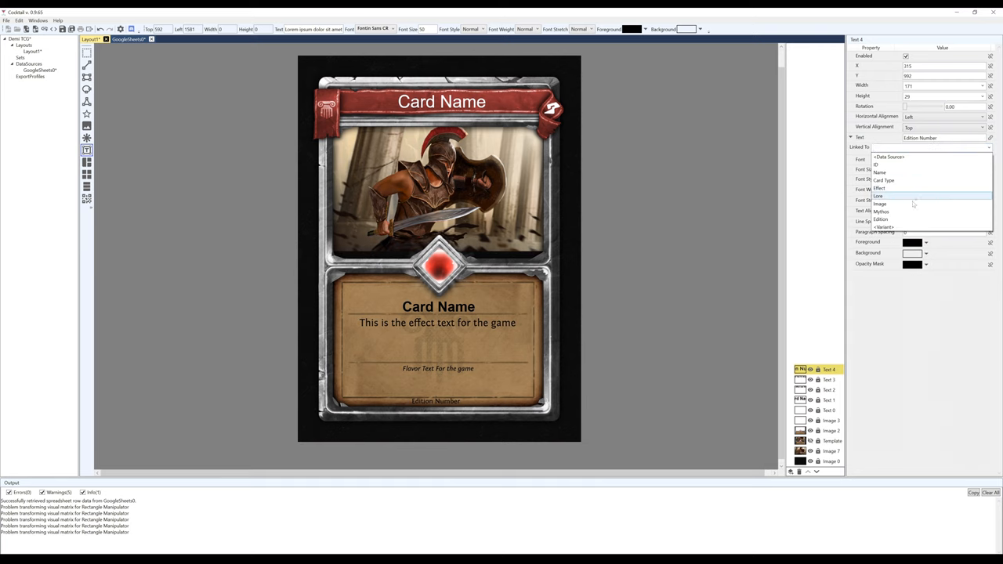
left_click(881, 219)
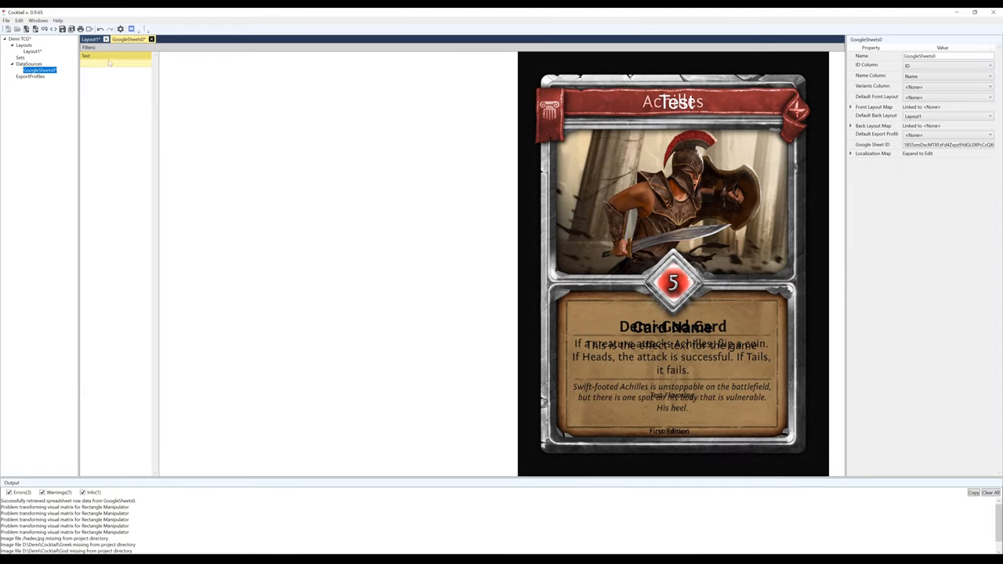
Preview the Test card, inspect the Template and Image 2 elements in Layout1, then reopen the GoogleSheet preview.
left_click(94, 56)
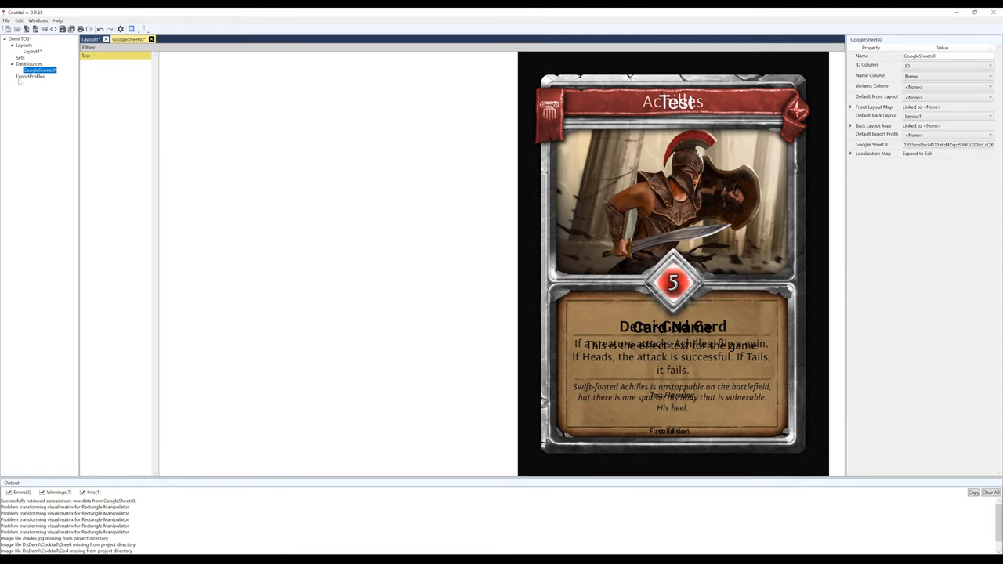
left_click(90, 39)
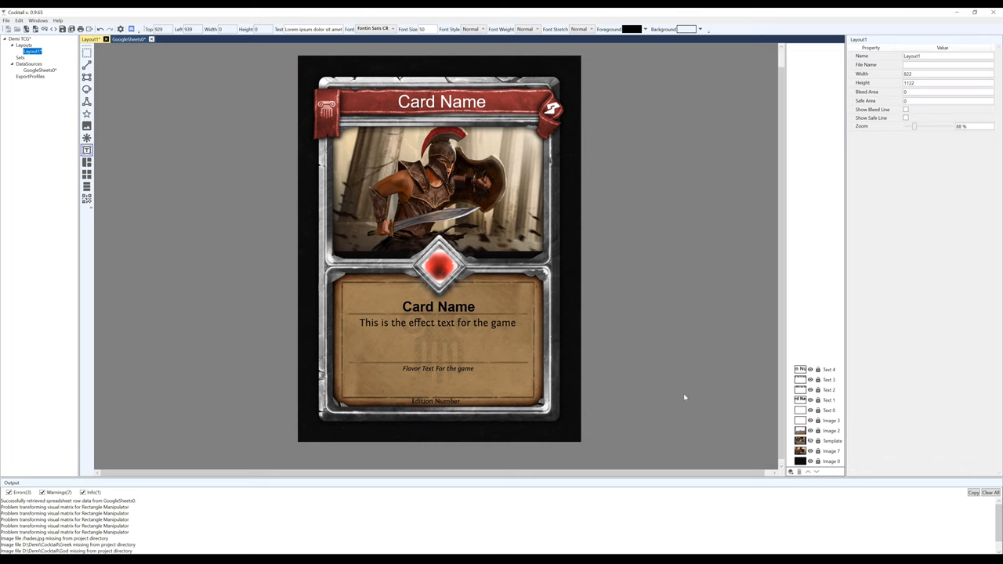
left_click(830, 440)
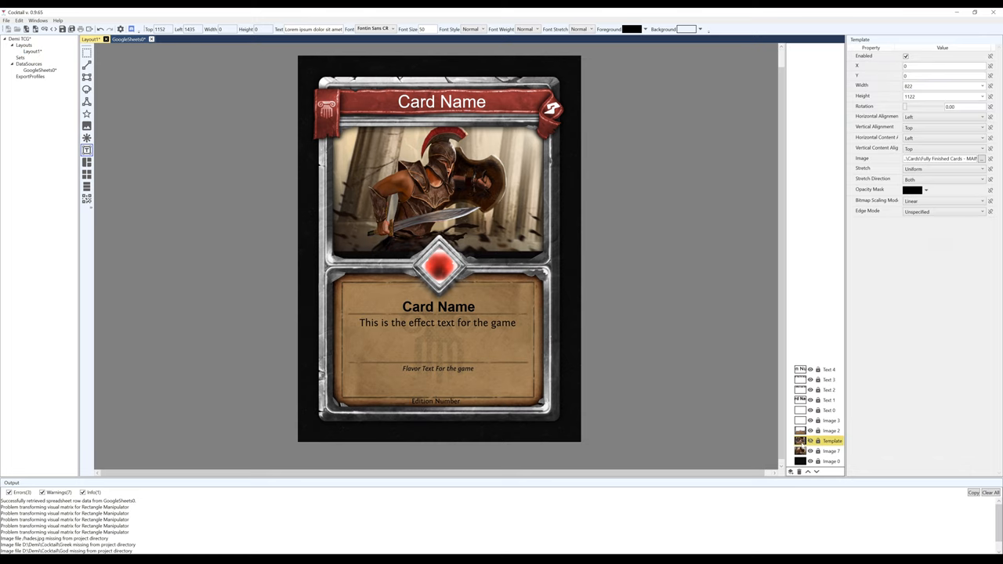
left_click(829, 440)
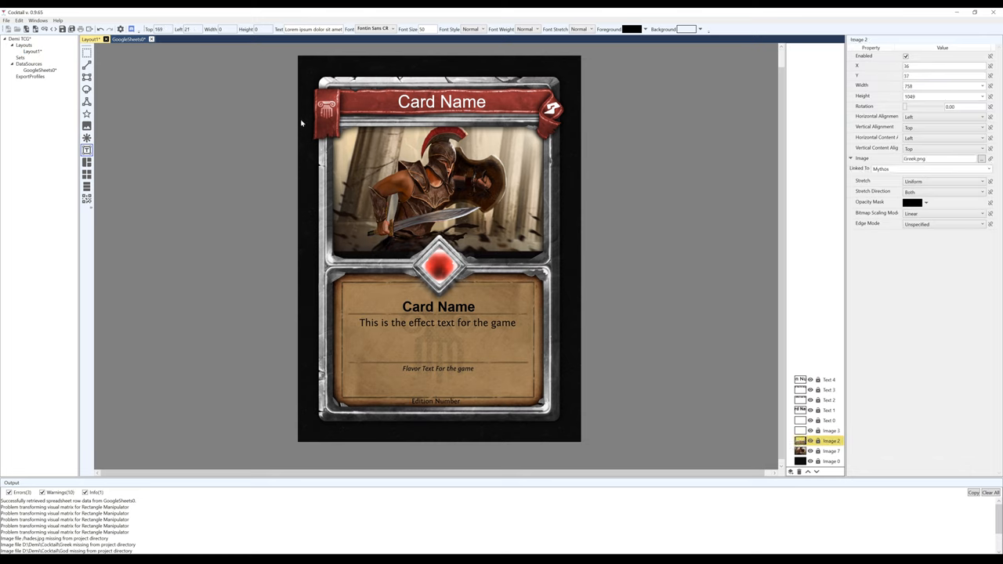
left_click(41, 69)
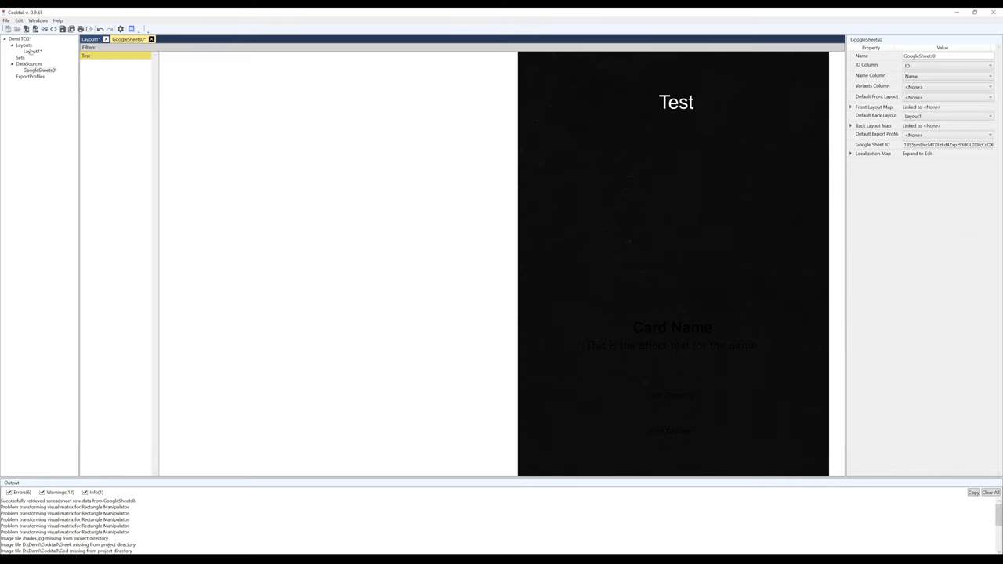
left_click(40, 69)
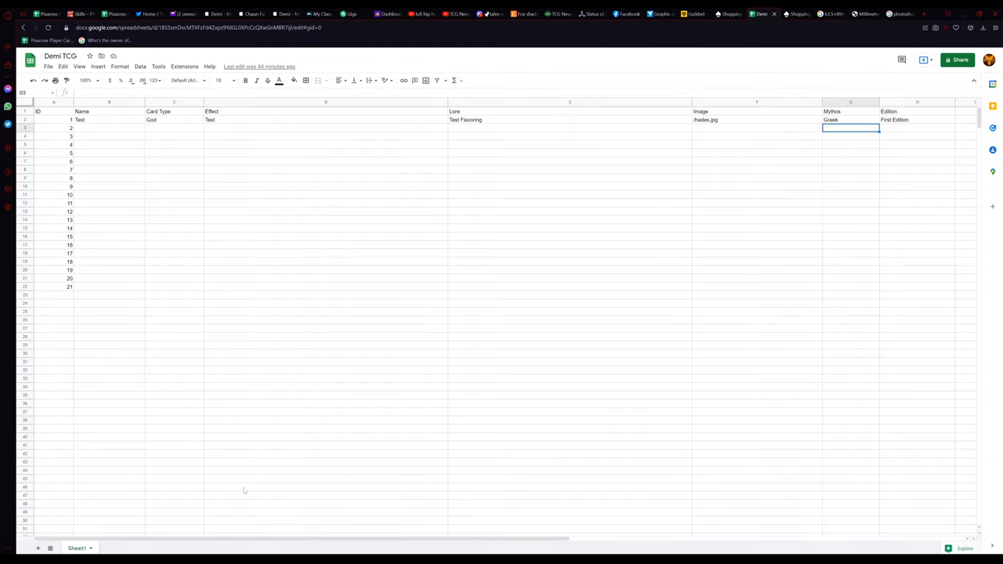
Fill the second card row with placeholder effect, lore, image and mythos, edition 'Second Edition'.
left_click(174, 119)
type(".png")
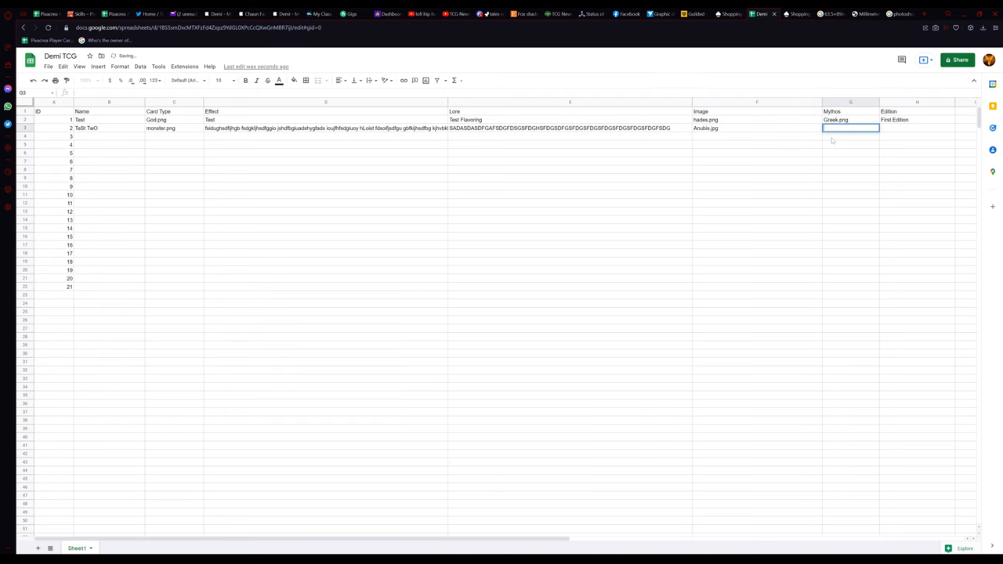
type("Second Edition")
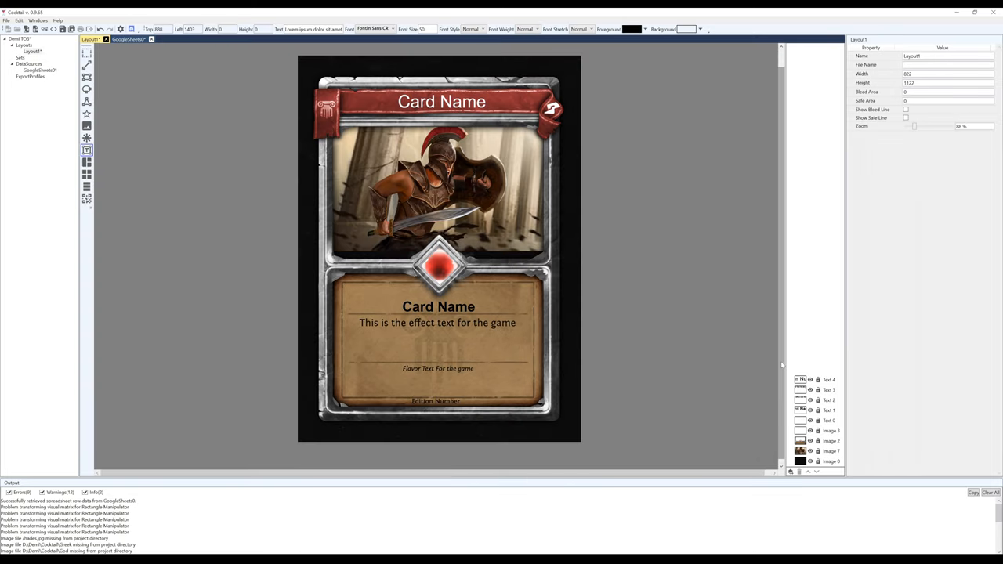
Link the Text 2 effect box to the Effect column and choose its link mode.
left_click(828, 389)
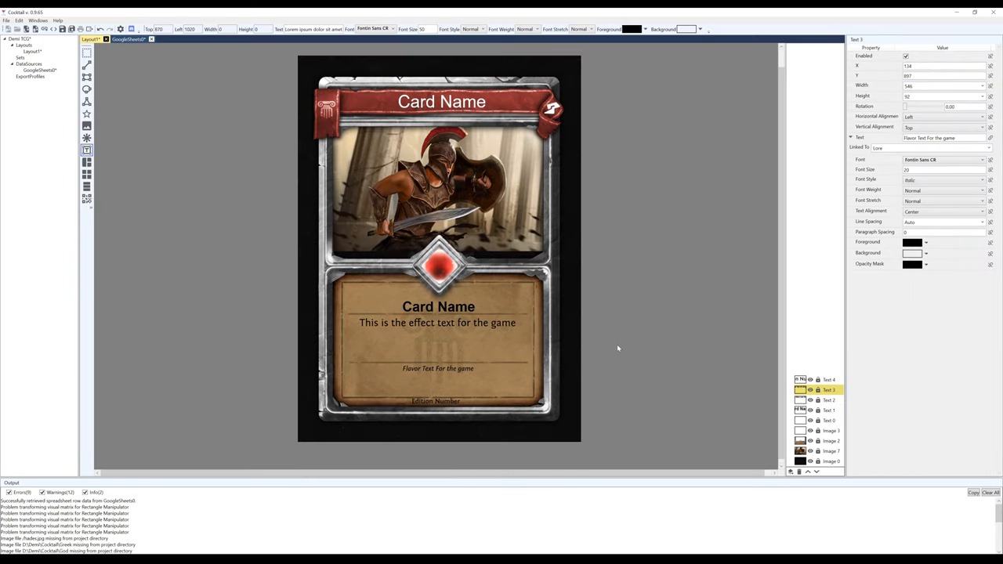
left_click(828, 399)
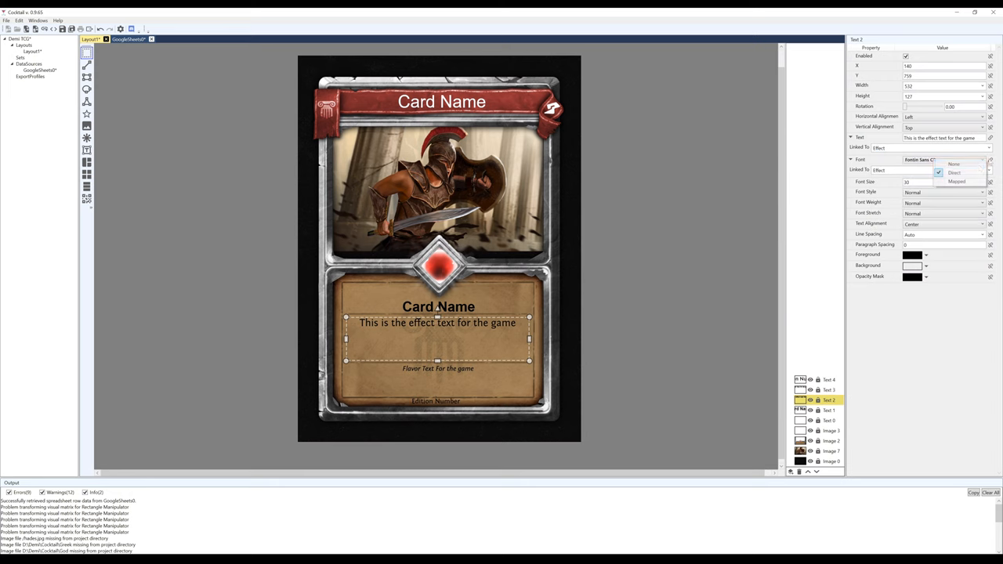
left_click(954, 173)
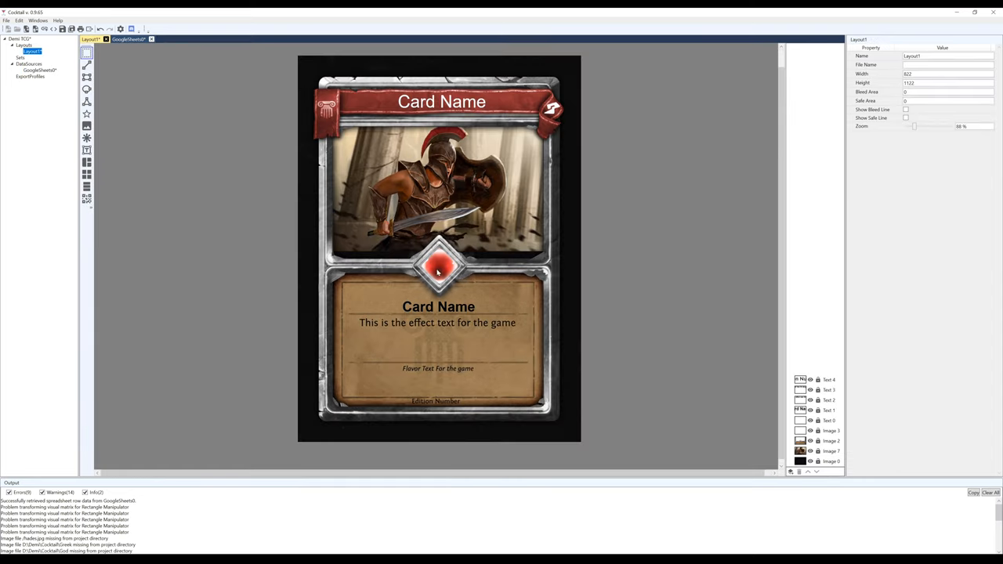
left_click(829, 400)
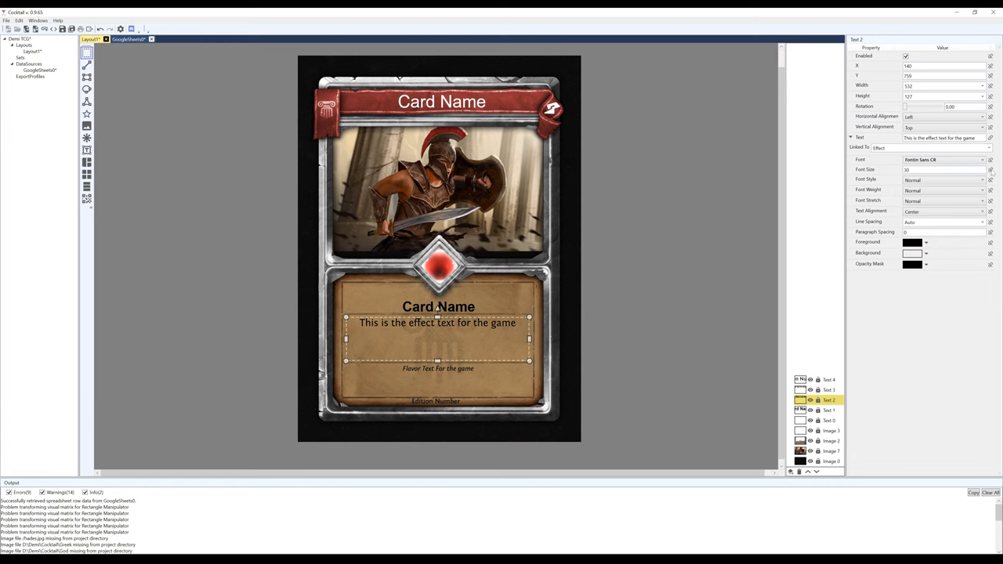
left_click(991, 169)
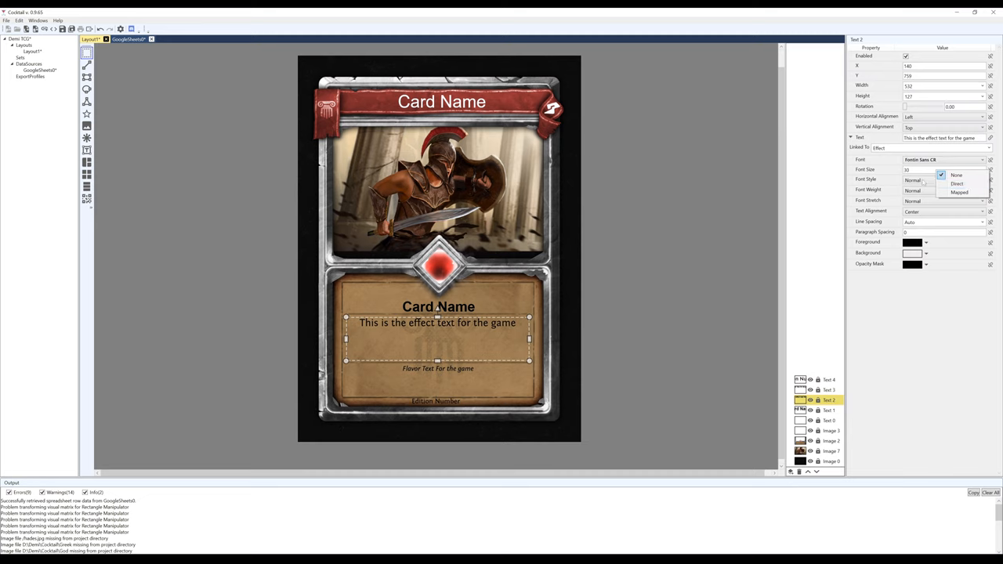
left_click(944, 169)
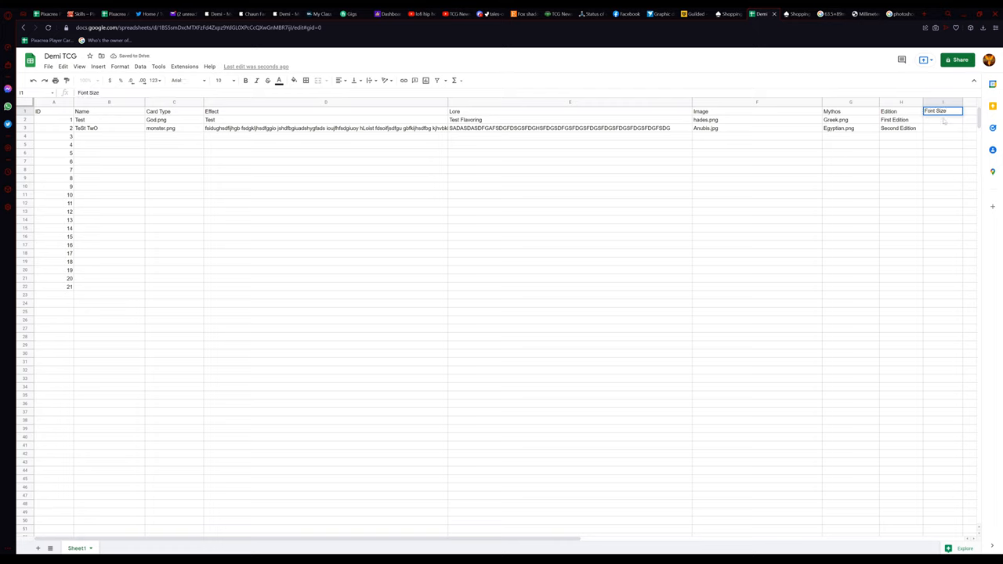
Enter 28 as the second card's Font Size under the new column heading.
left_click(943, 129)
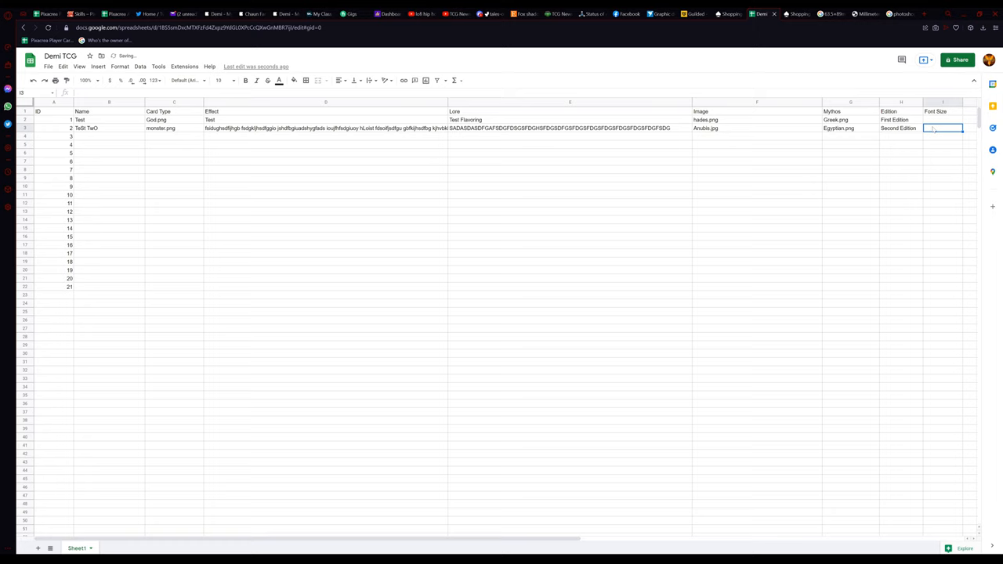
type("28")
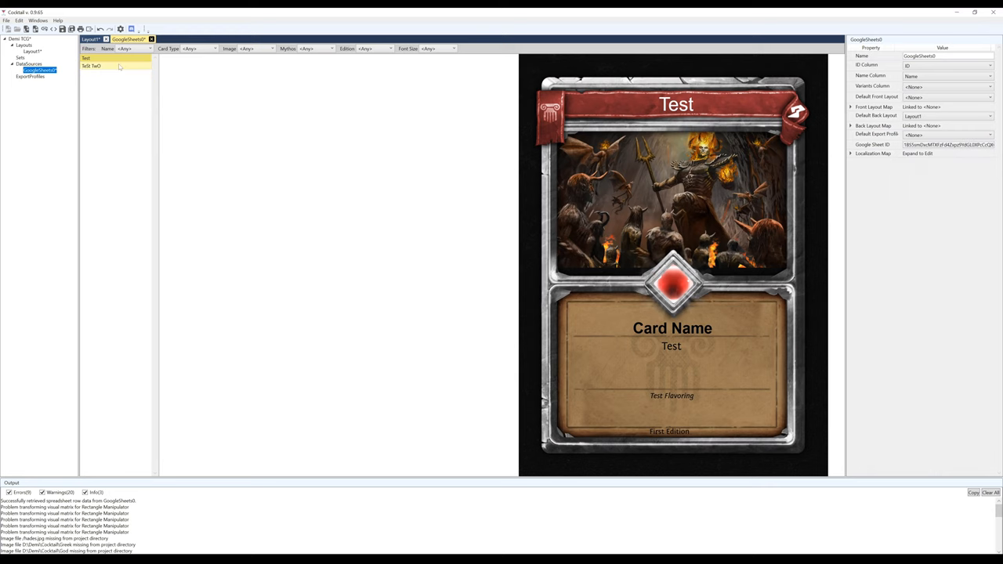
Preview TeSt TwO with its Egyptian frame and Anubis art from the data source list.
left_click(92, 65)
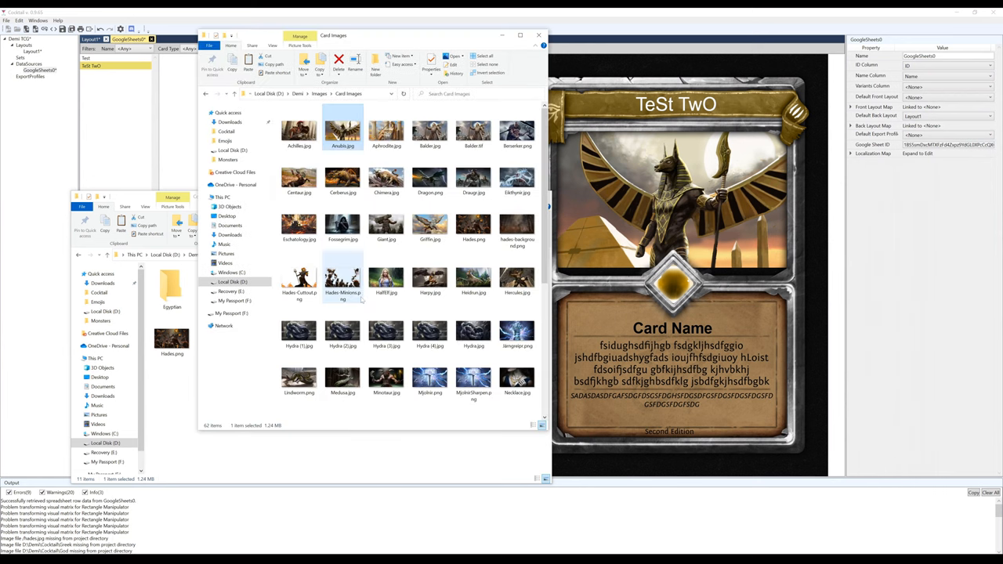
Pick the fiery landscape image in Card Images, switch windows, and preview the new Quickly card.
left_click(342, 222)
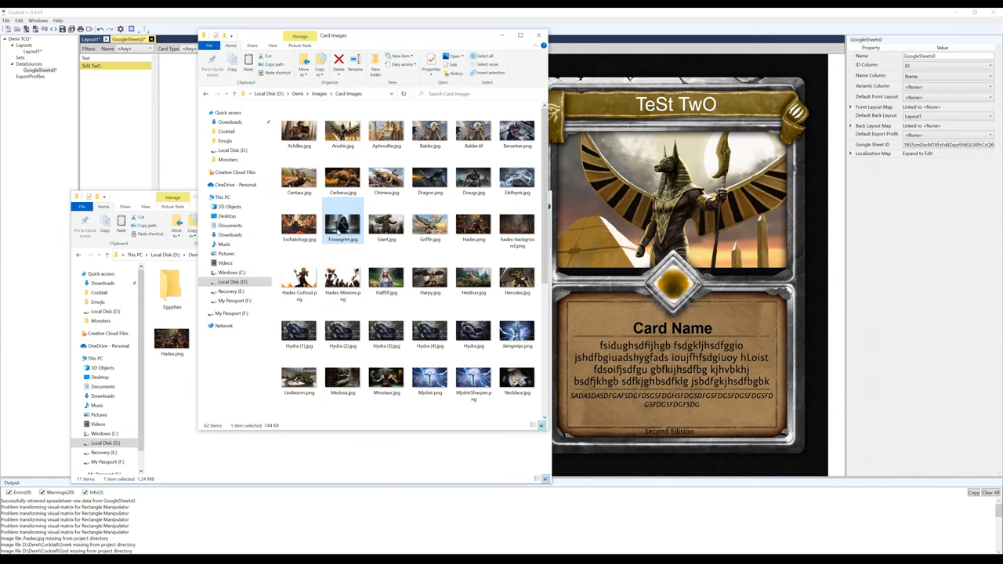
left_click(297, 222)
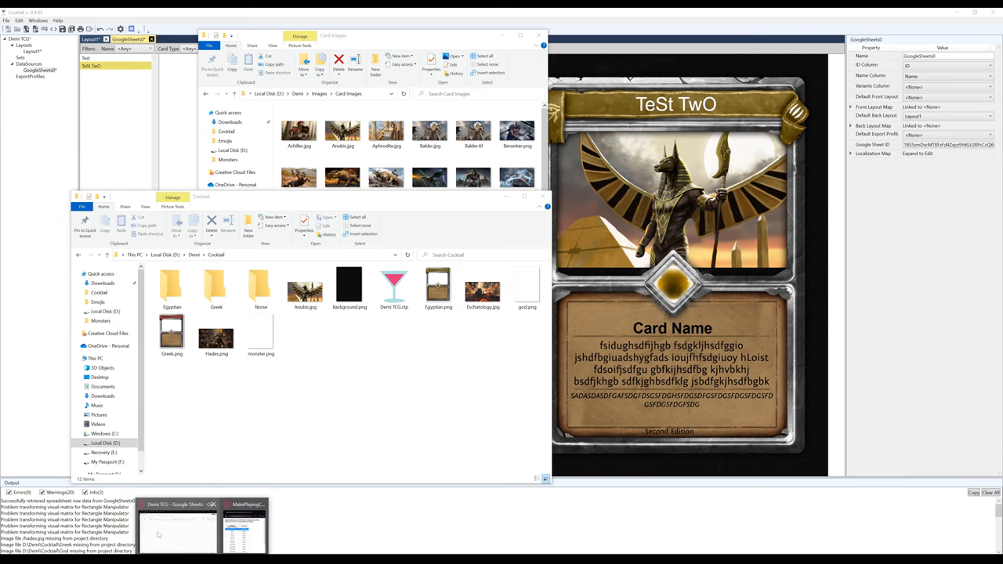
left_click(176, 525)
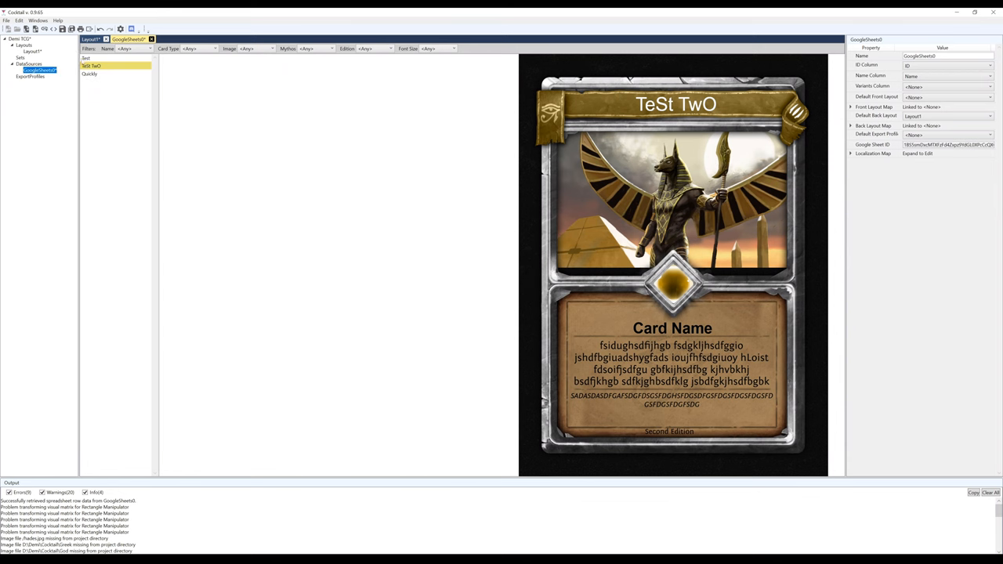
left_click(90, 73)
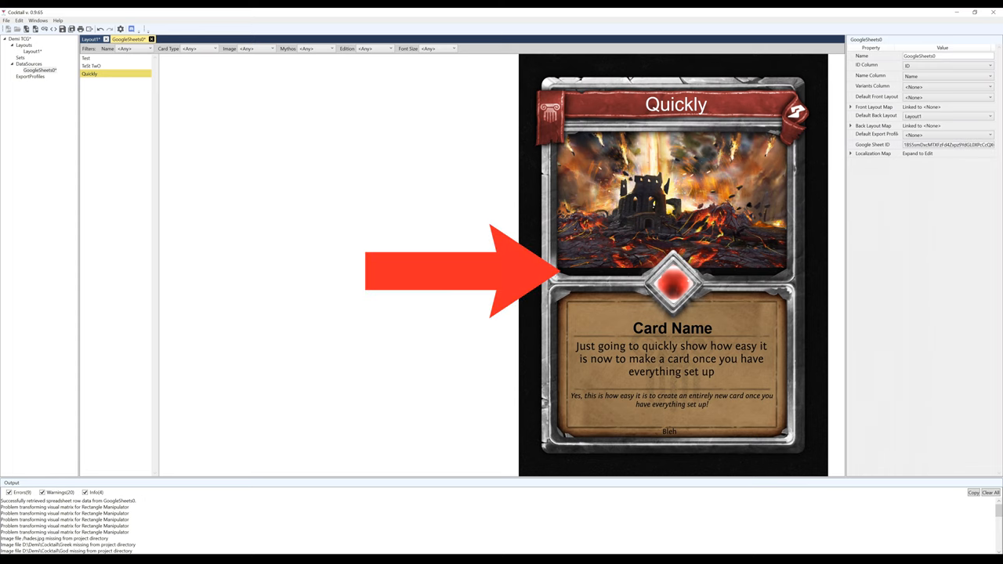
Make the Image 1 and Image 2 art areas taller in the layout and return to the TeSt TwO preview.
left_click(92, 65)
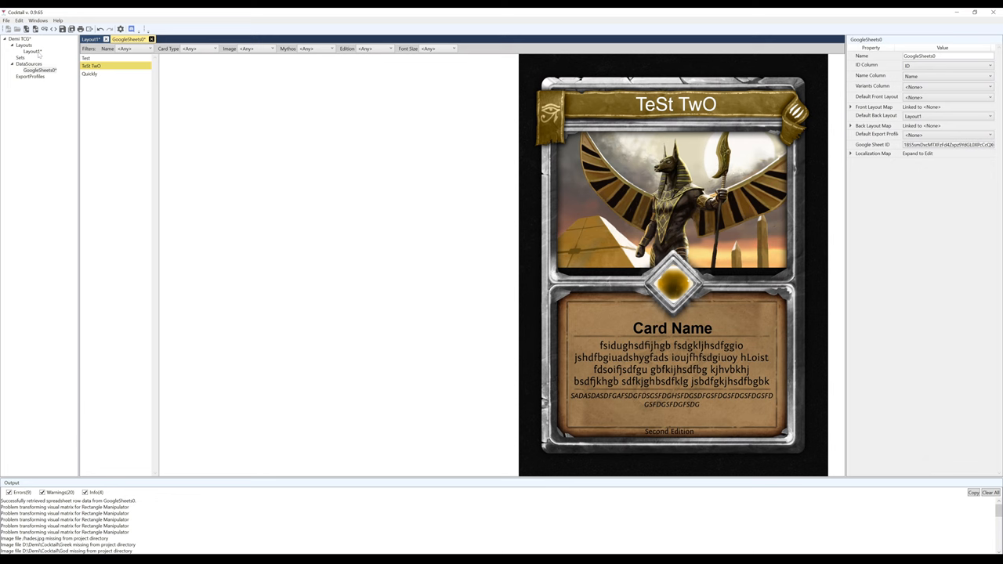
left_click(89, 39)
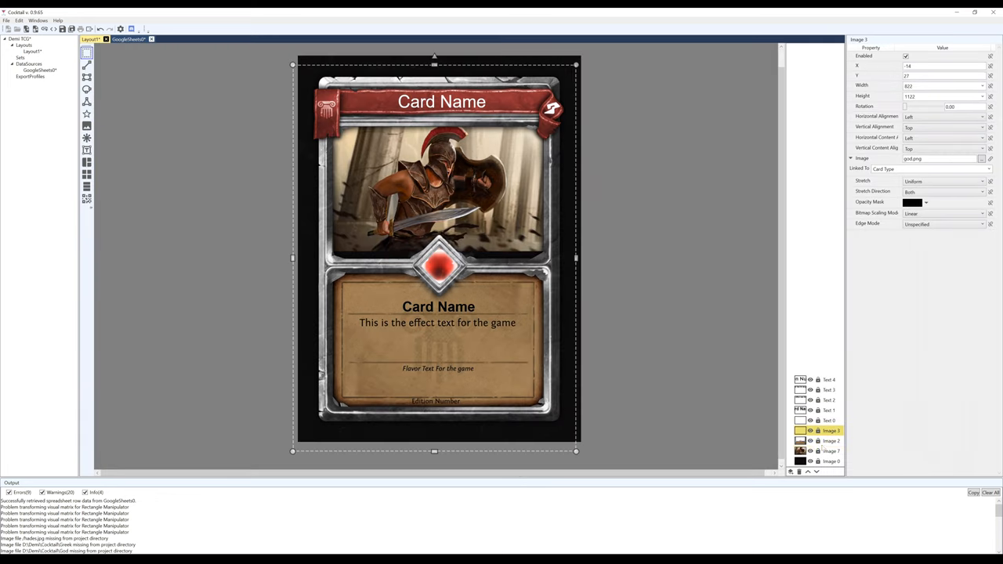
left_click(829, 451)
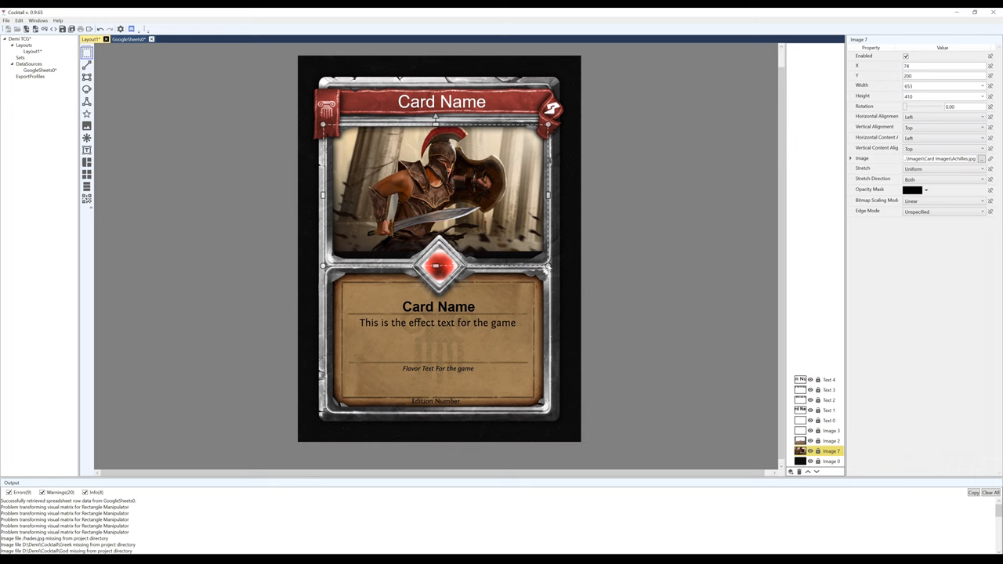
left_click_drag(536, 265, 561, 323)
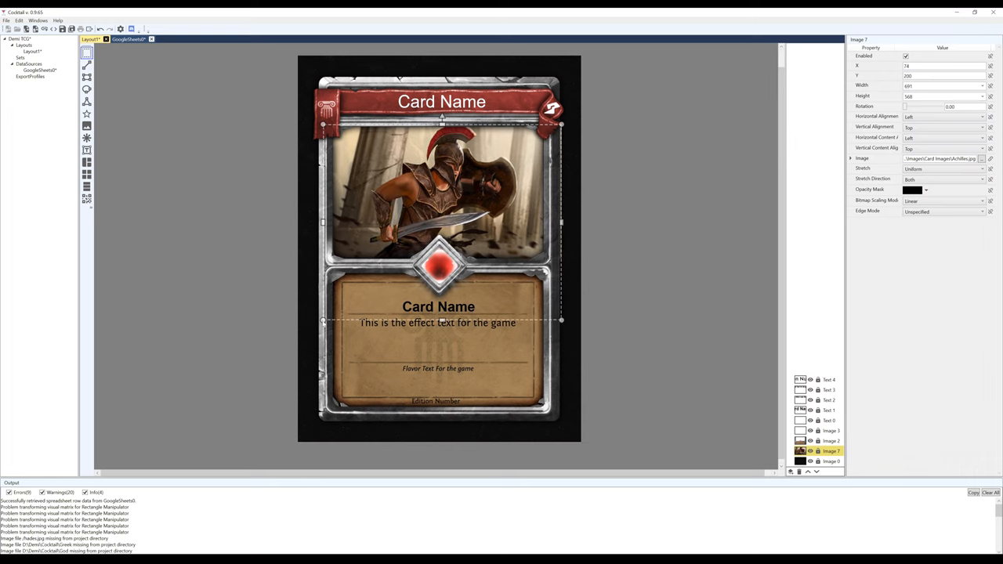
left_click(827, 430)
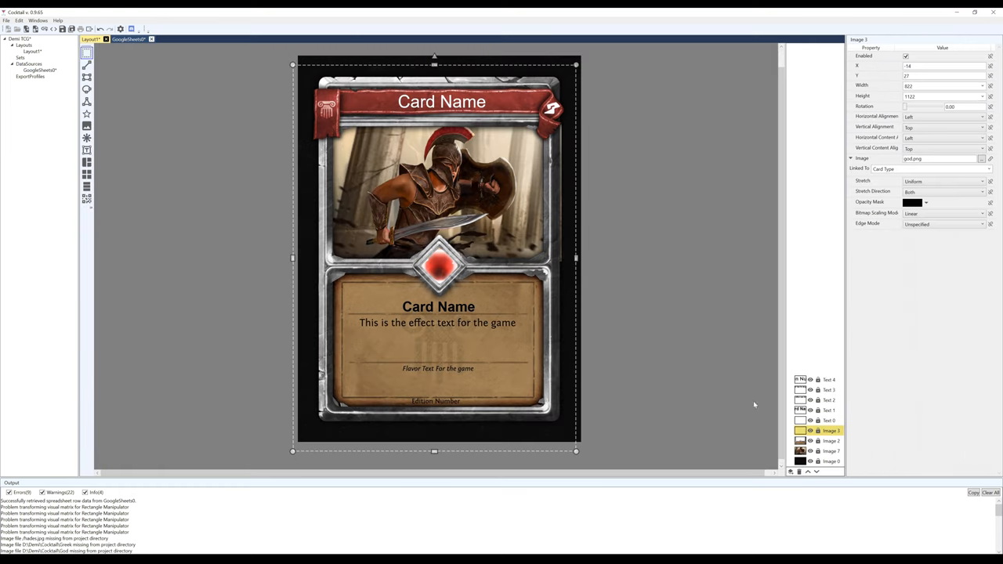
left_click(827, 451)
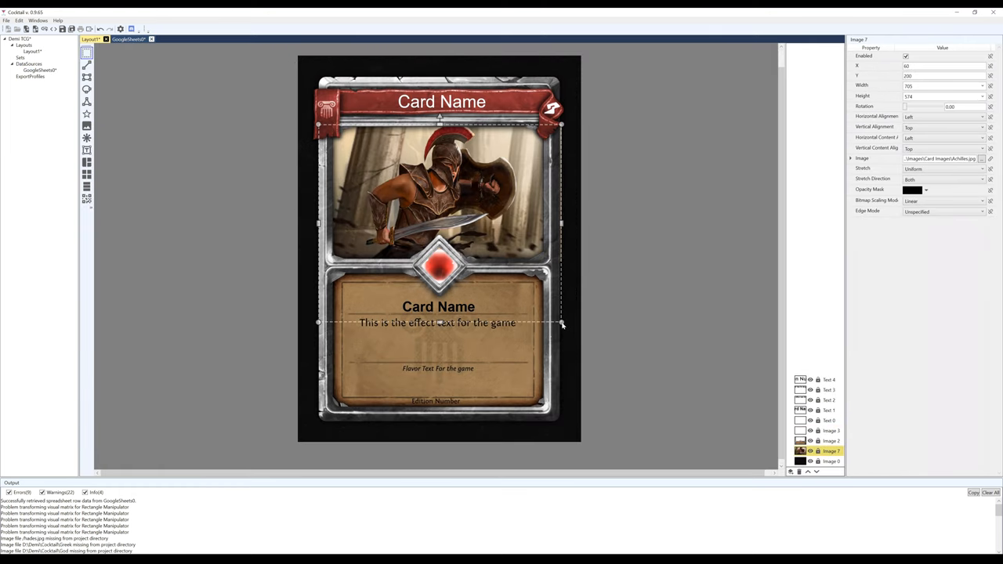
left_click_drag(561, 323, 558, 321)
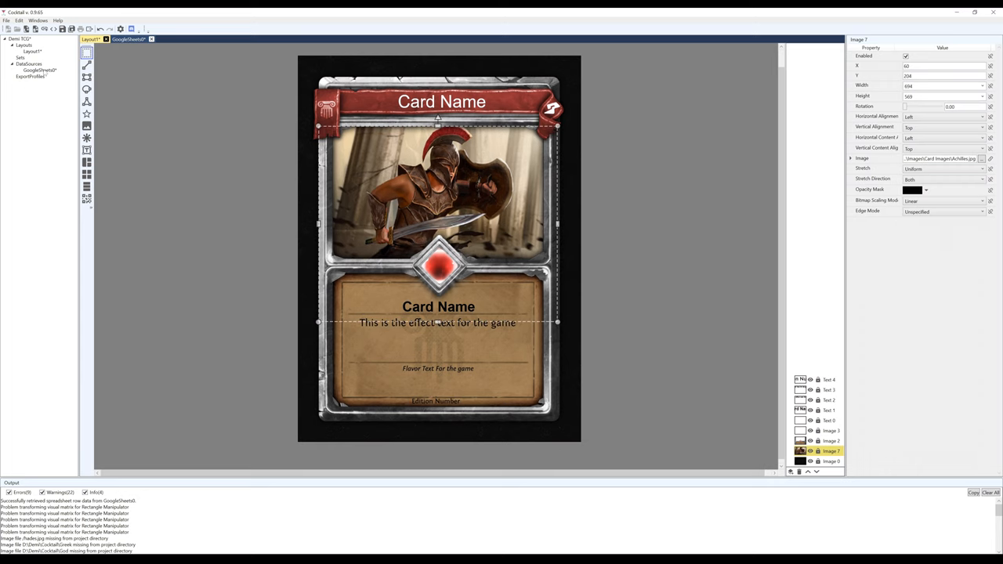
left_click(128, 39)
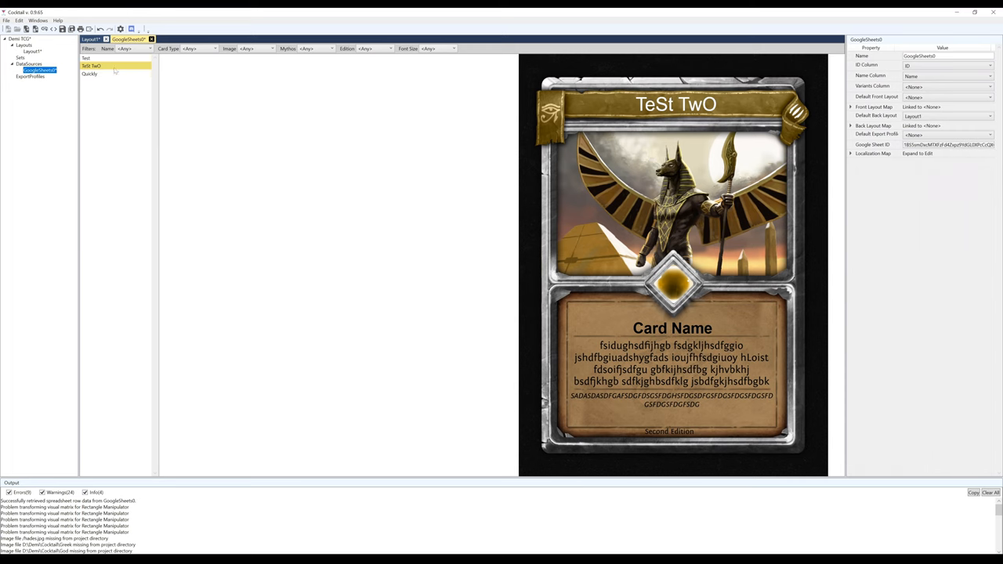
Add a fourth sheet row named 'Another One' so it appears in the card list.
left_click(90, 73)
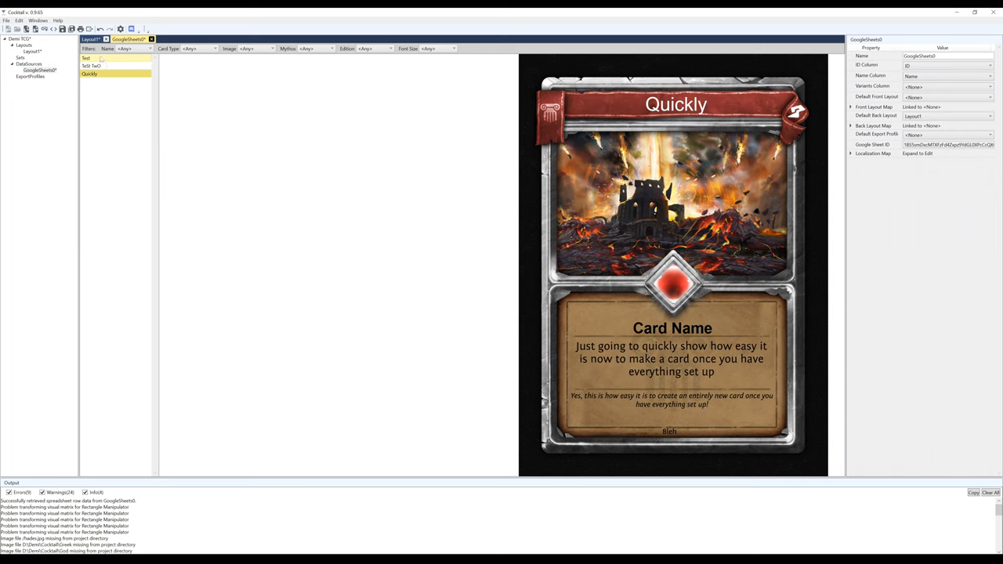
left_click(87, 58)
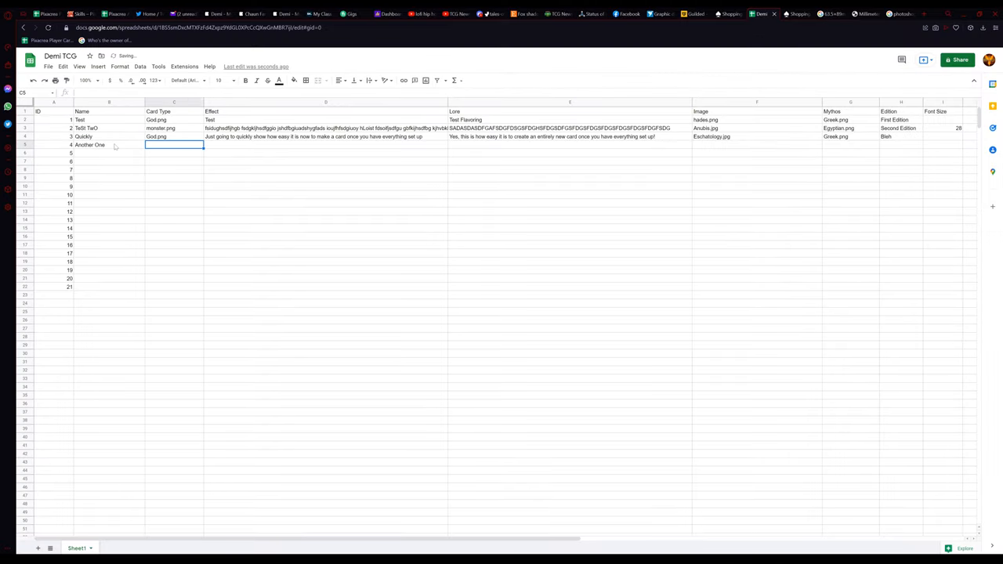
left_click(570, 145)
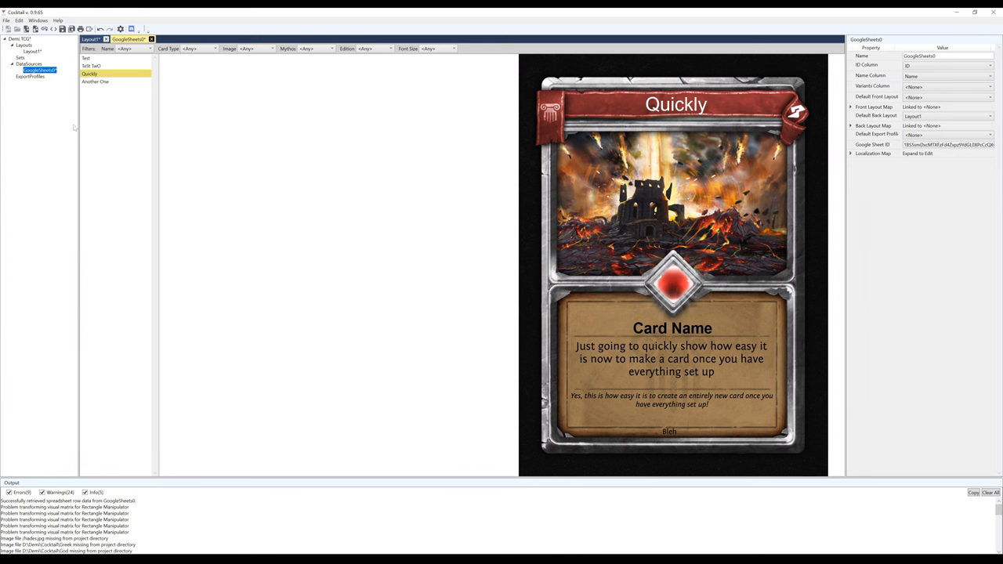
Link Text 5 to the Power column so Test shows 12 and Quickly shows 8 in the diamond.
left_click(94, 82)
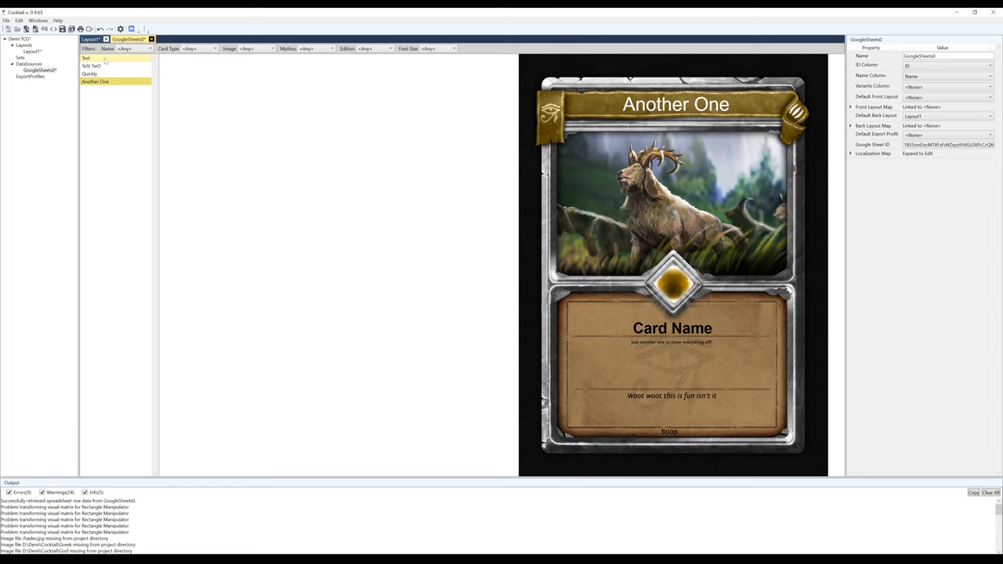
left_click(86, 58)
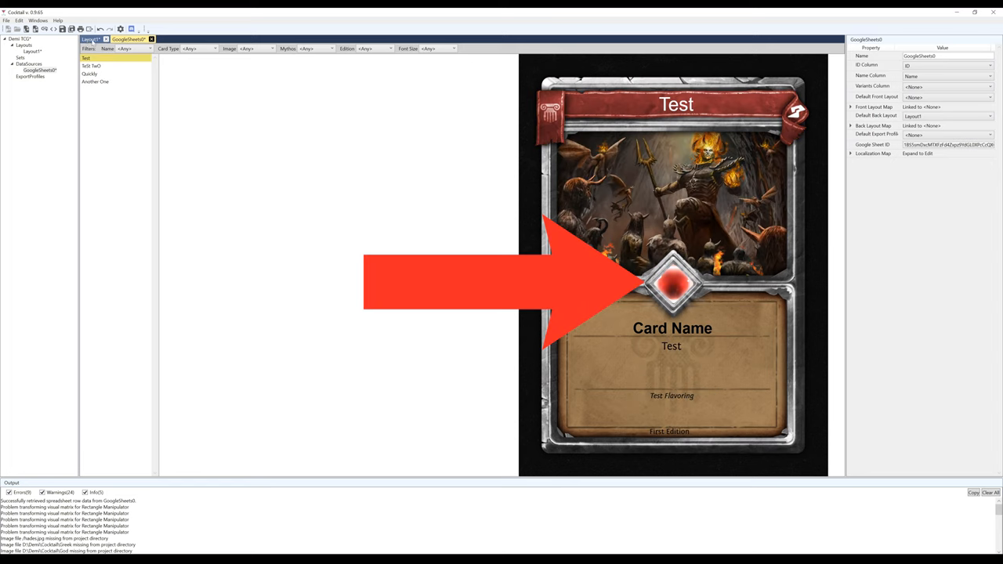
left_click(91, 39)
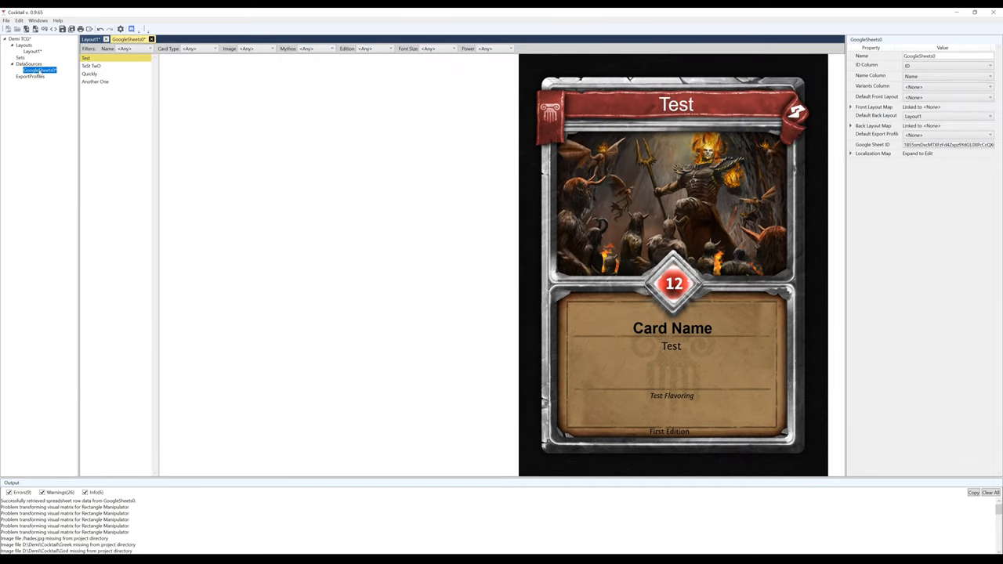
left_click(91, 39)
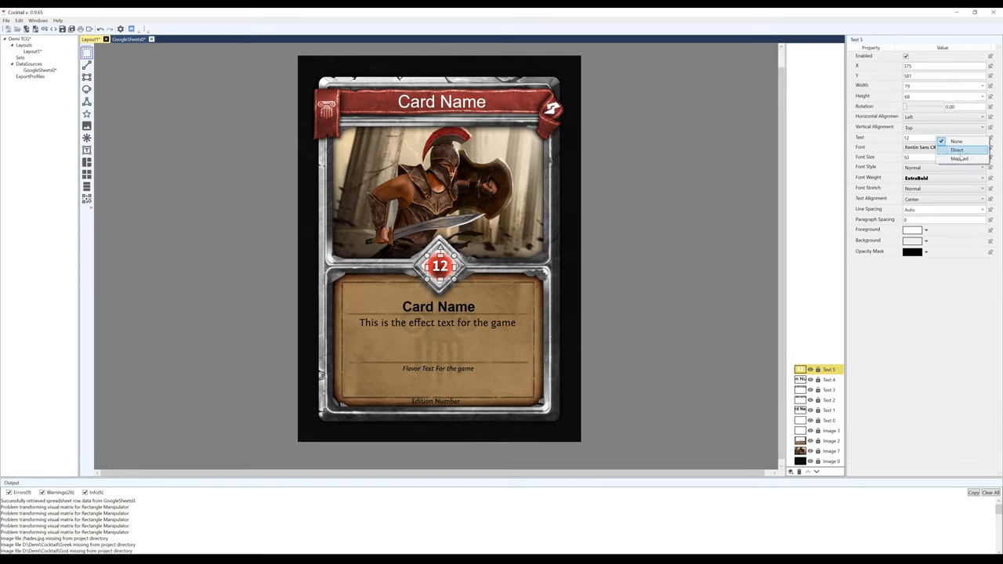
left_click(128, 39)
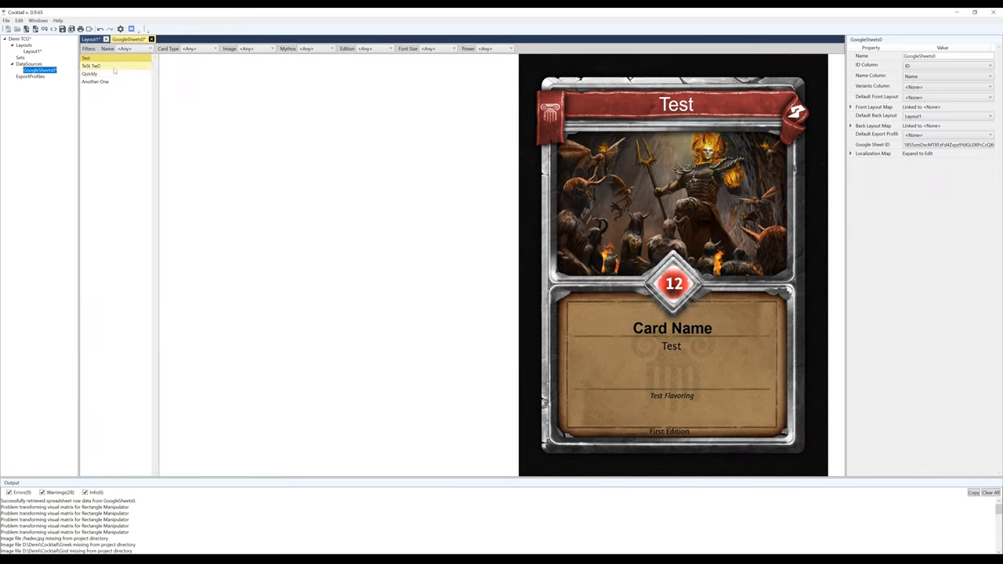
left_click(89, 73)
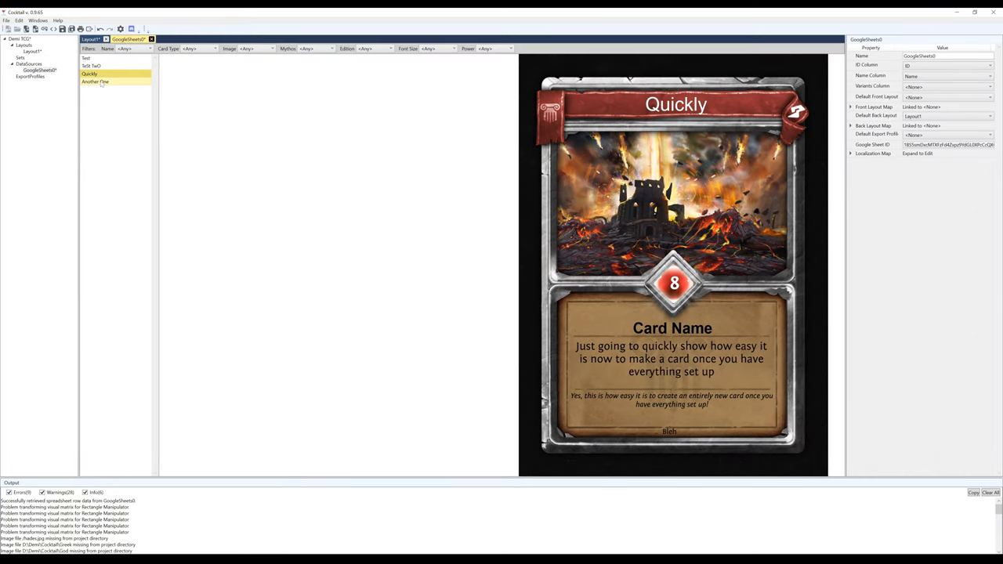